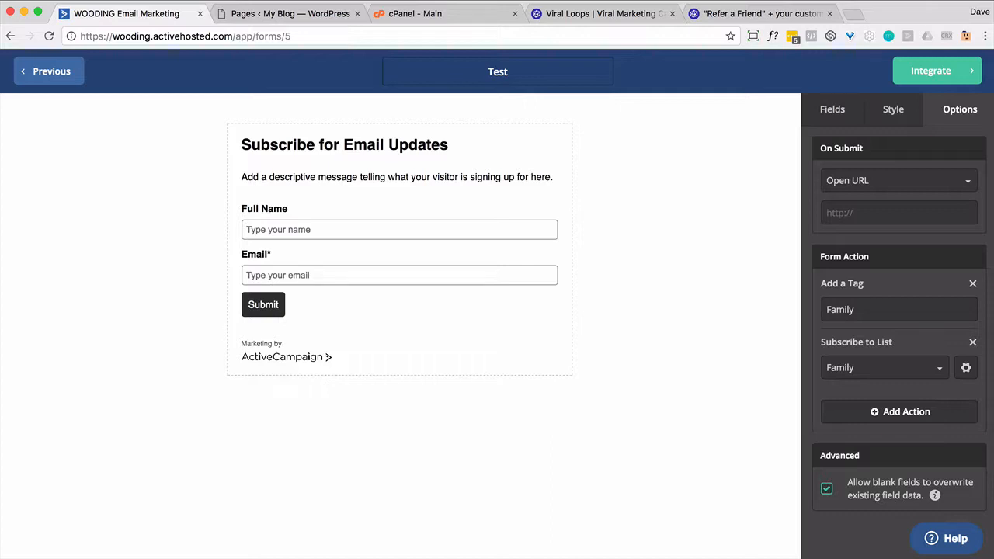
{"action": "mouse_move", "coordinate": [405, 154]}
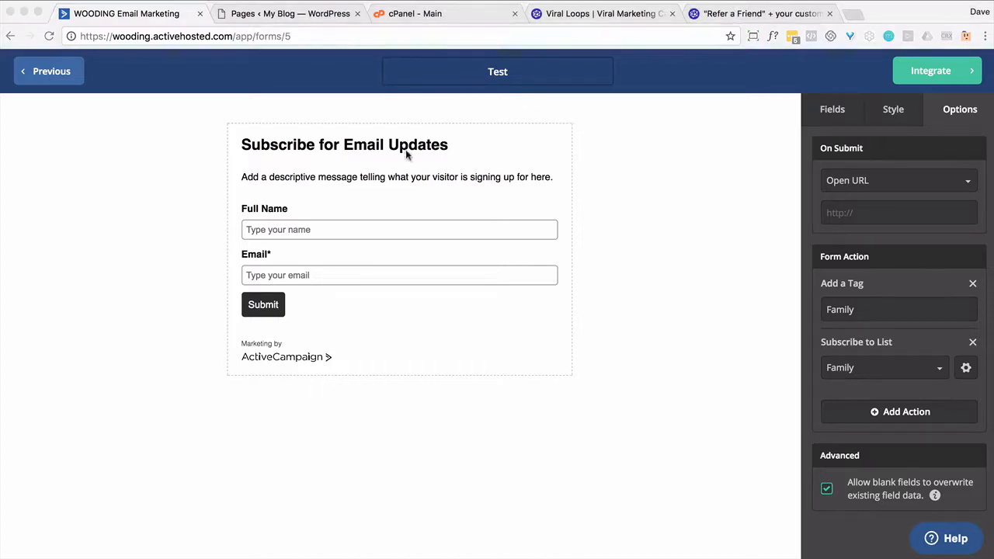
{"action": "mouse_move", "coordinate": [503, 221]}
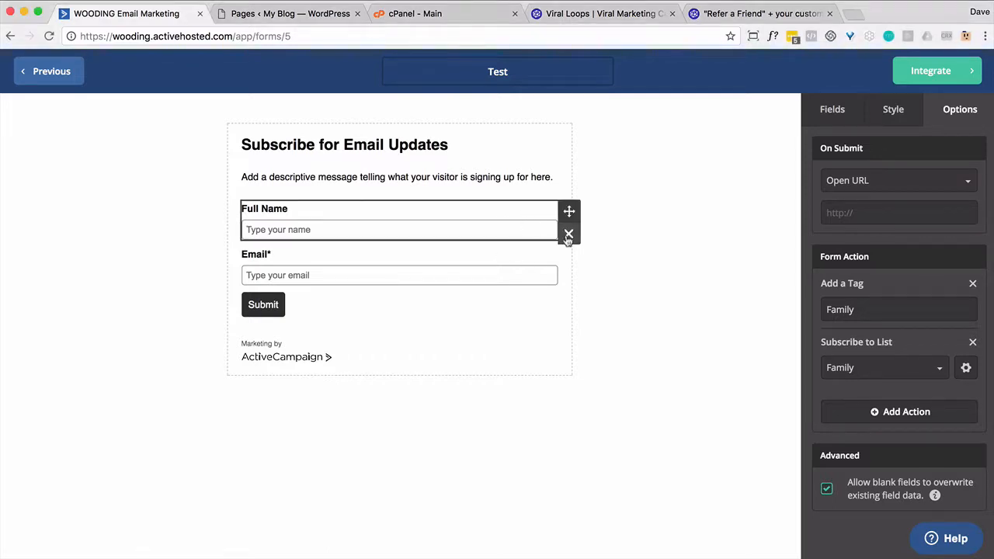
Remove the Full Name field and set On Submit to Open URL
{"action": "left_click", "coordinate": [569, 233]}
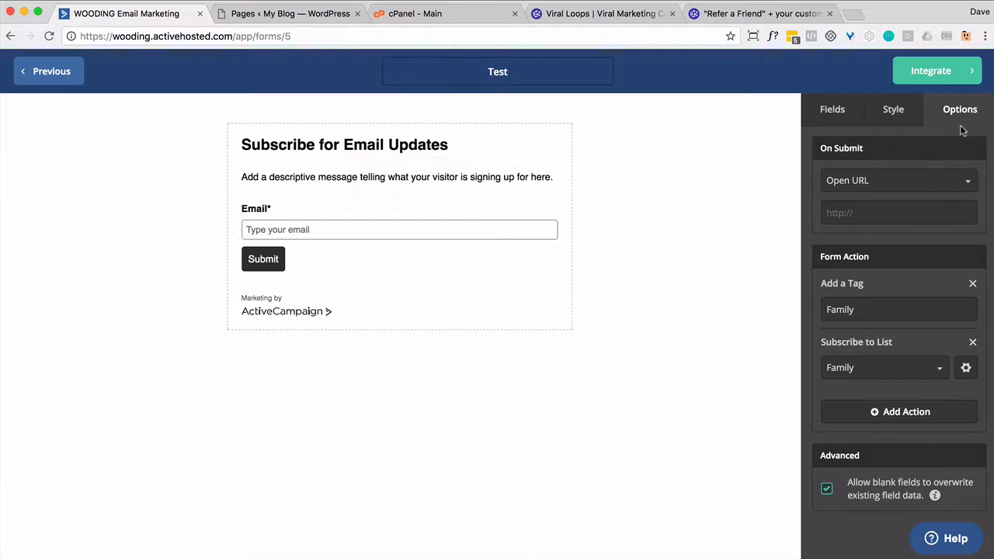
{"action": "left_click", "coordinate": [898, 180]}
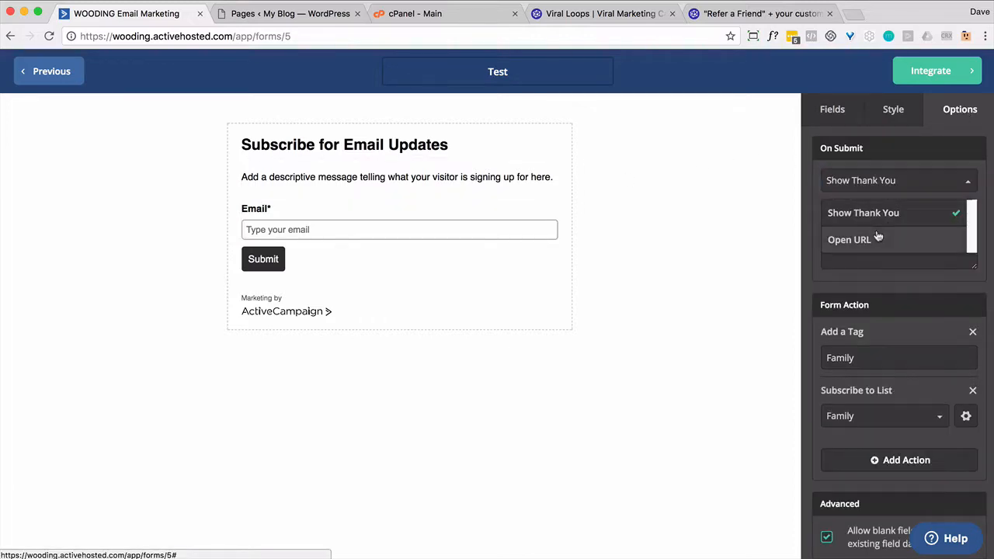
{"action": "left_click", "coordinate": [848, 240]}
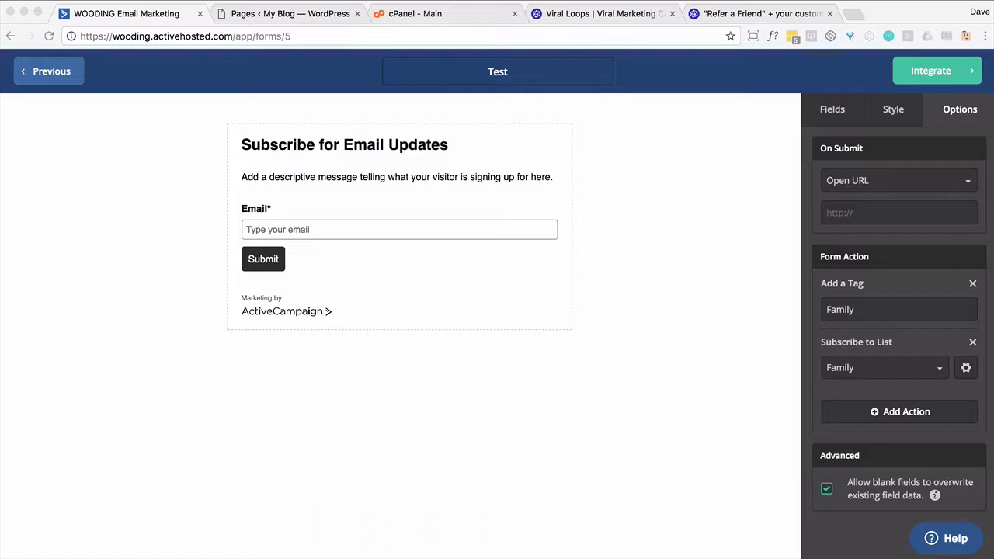
Build the viral-loop.php redirect URL with %EMAIL% and thank-you page, then move to Integrate
{"action": "type", "text": "http://gowwwgo.com/wp/viral-loop.php?email=%EMAIL%?url=http://gowwwgo.com/wp/thank-you"}
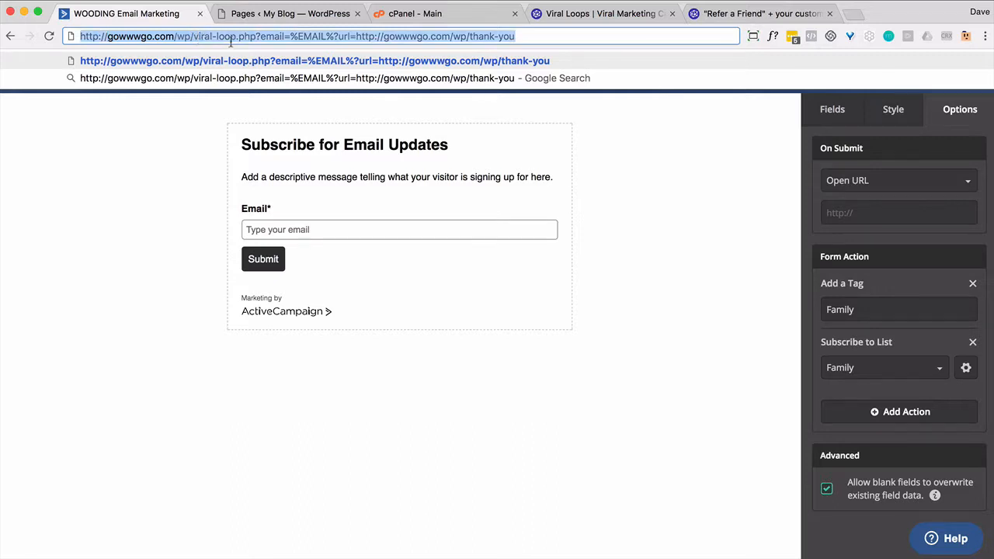
{"action": "double_click", "coordinate": [210, 35]}
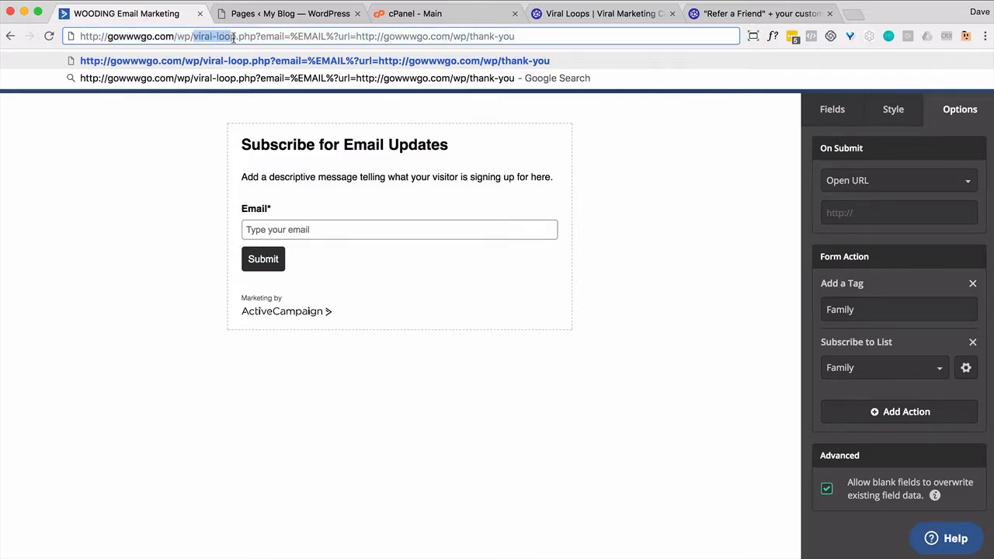
{"action": "left_click", "coordinate": [274, 36]}
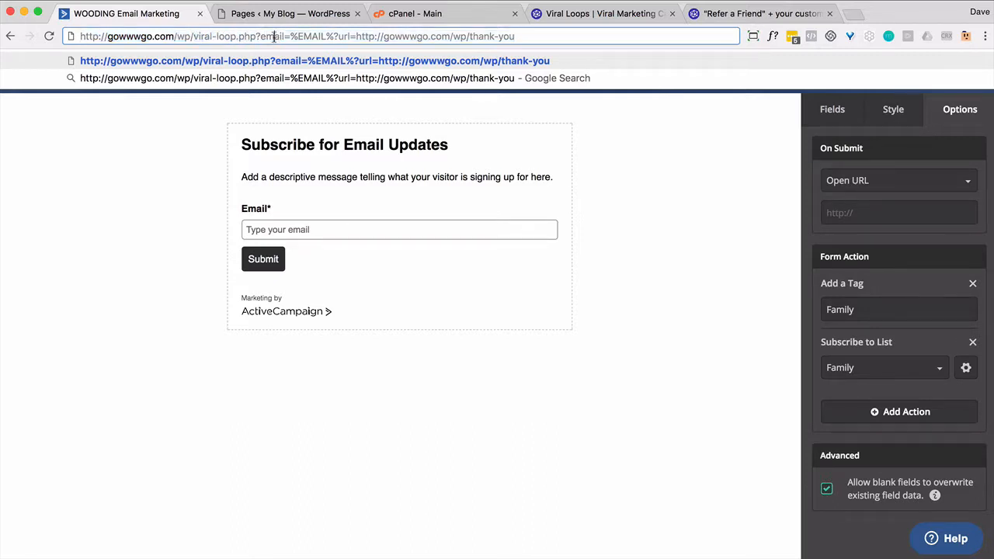
{"action": "left_click_drag", "start_coordinate": [274, 35], "coordinate": [514, 36]}
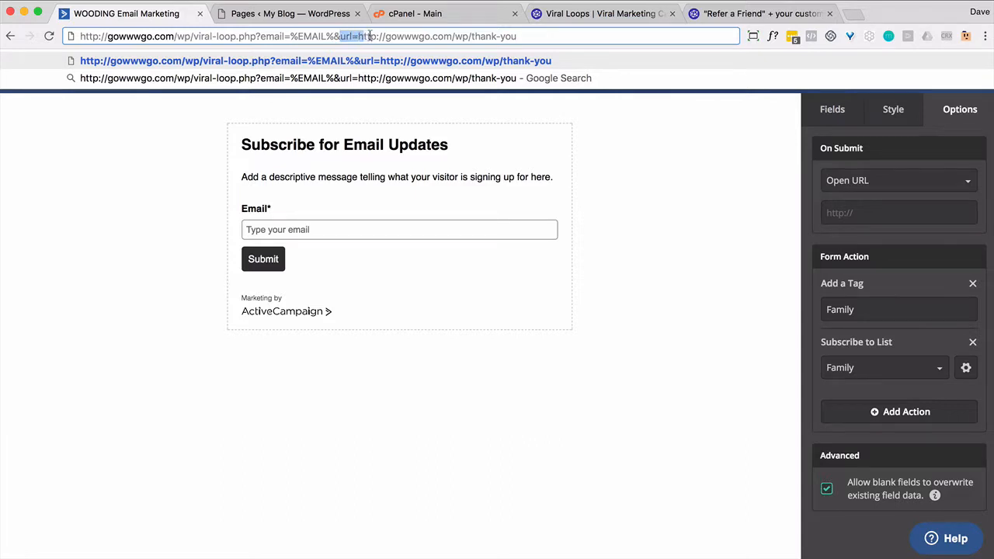
{"action": "left_click_drag", "start_coordinate": [371, 36], "coordinate": [519, 36]}
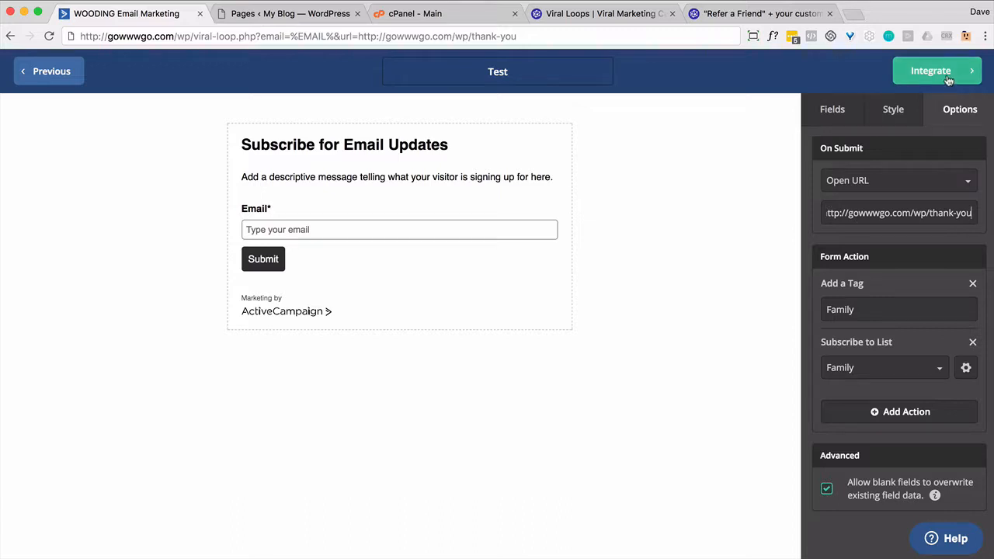
{"action": "left_click", "coordinate": [930, 71]}
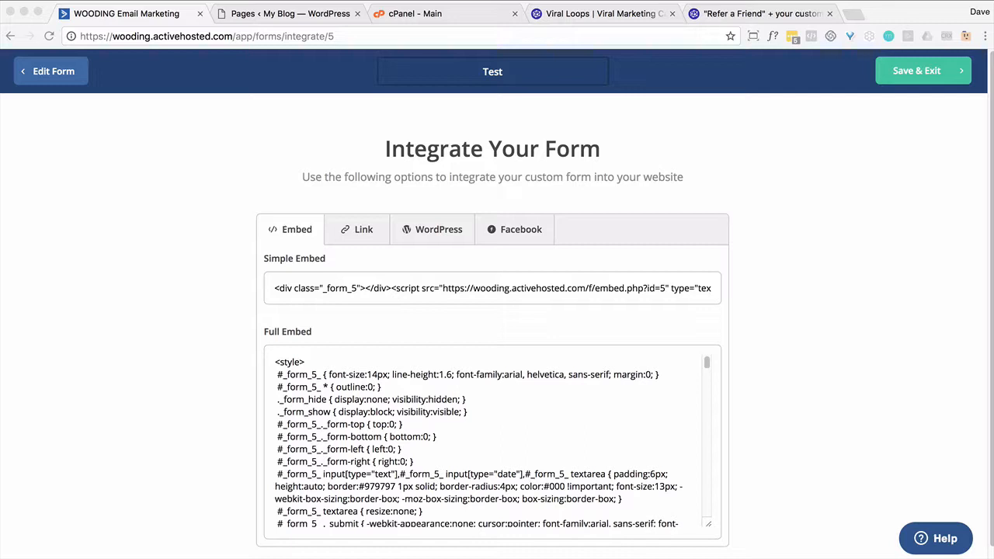
{"action": "mouse_move", "coordinate": [369, 238]}
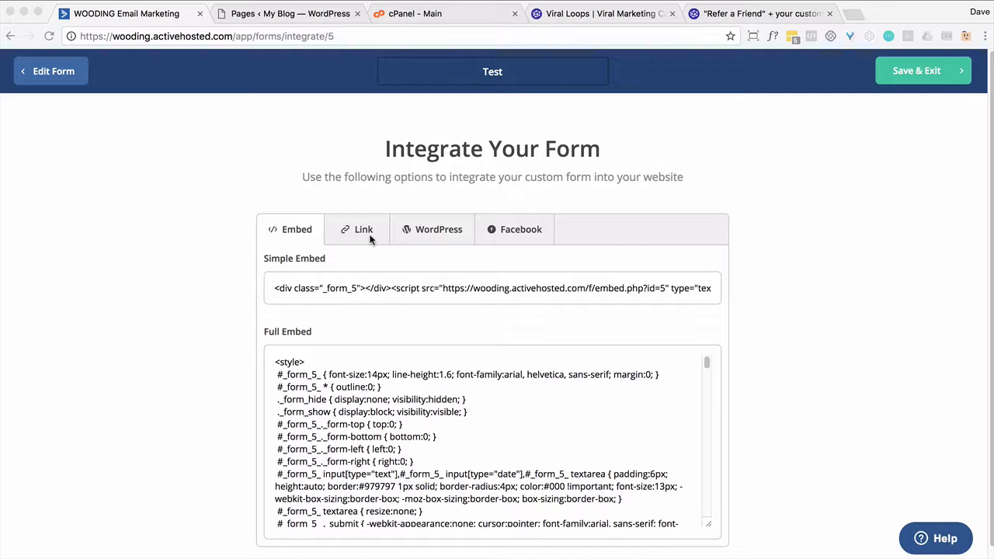
Select the Simple Embed code and switch to the WordPress Pages list
{"action": "left_click", "coordinate": [492, 287]}
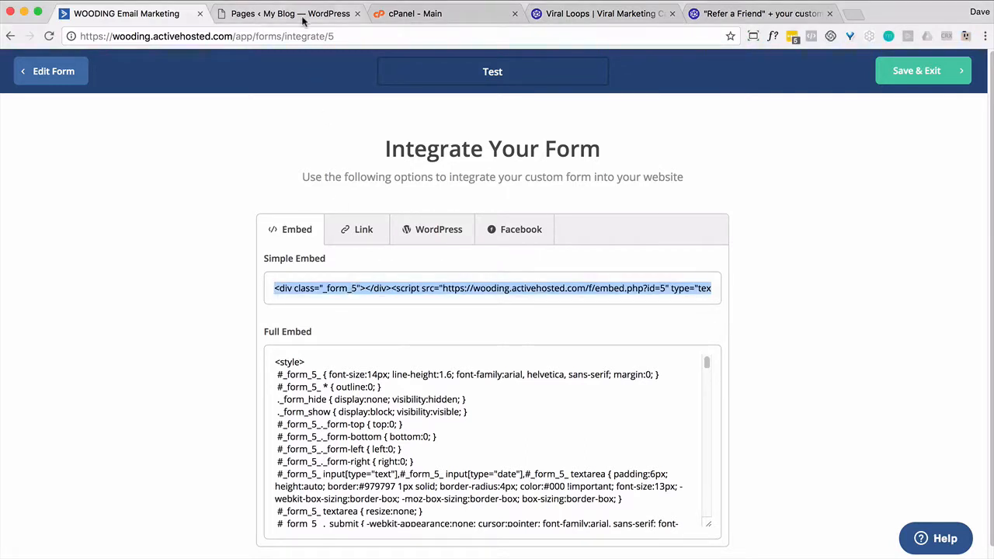
{"action": "left_click", "coordinate": [291, 12]}
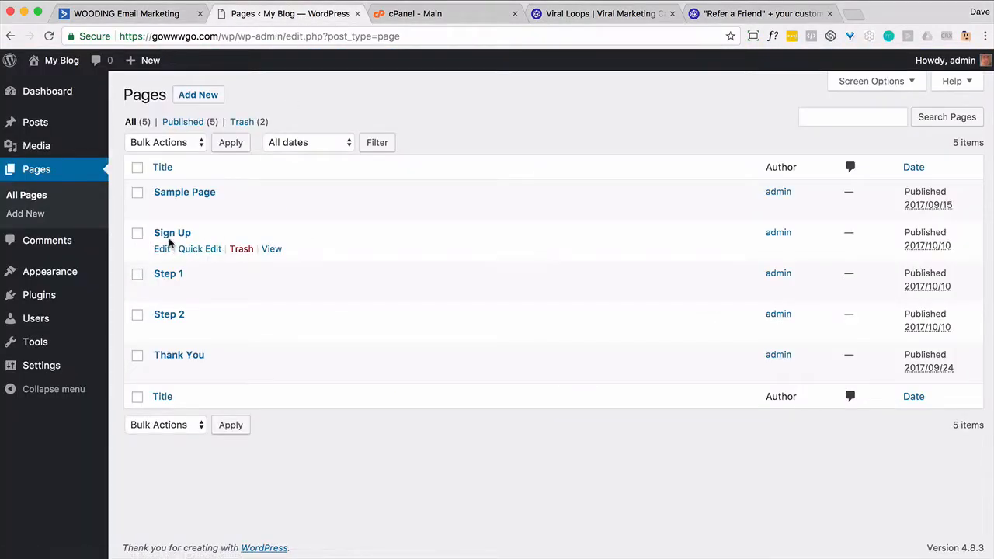
Paste the ActiveCampaign _form_5 embed code into the Sign Up page and update it
{"action": "left_click", "coordinate": [162, 249]}
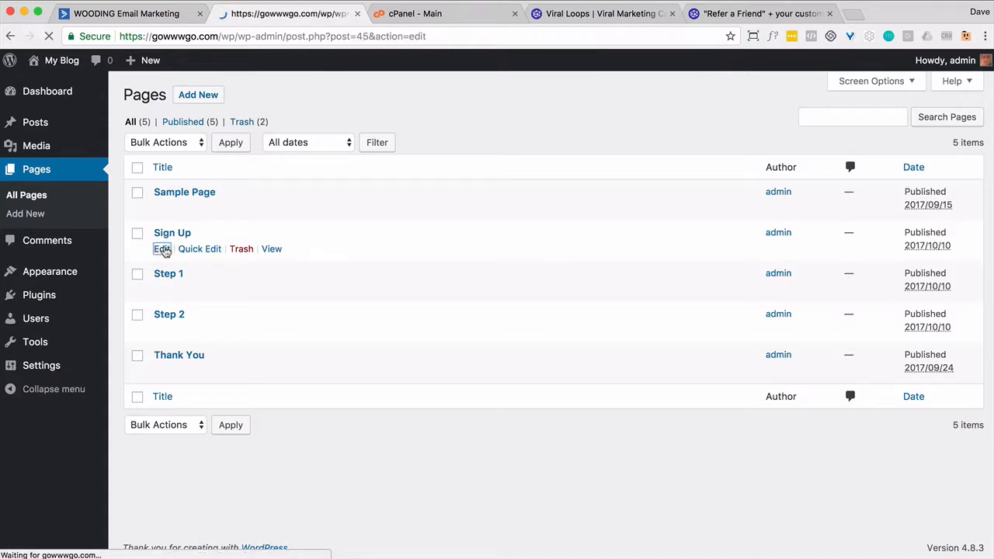
{"action": "left_click", "coordinate": [163, 249]}
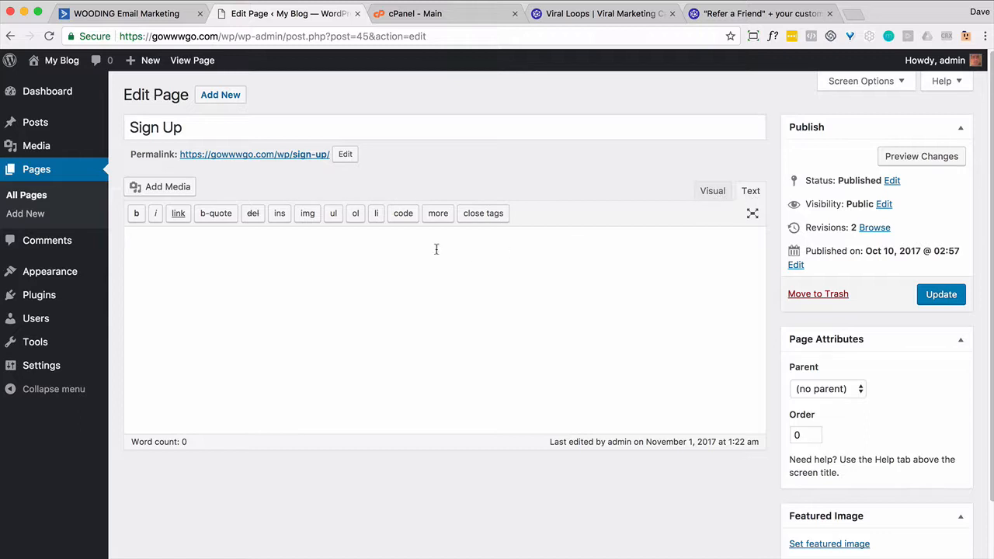
{"action": "type", "text": "<div class=\"_form_5\"></div><script src=\"https://wooding.activehosted.com/f/embed.php?id=5\" type=\"text/javascript\" charset=\"utf-8\"></script>"}
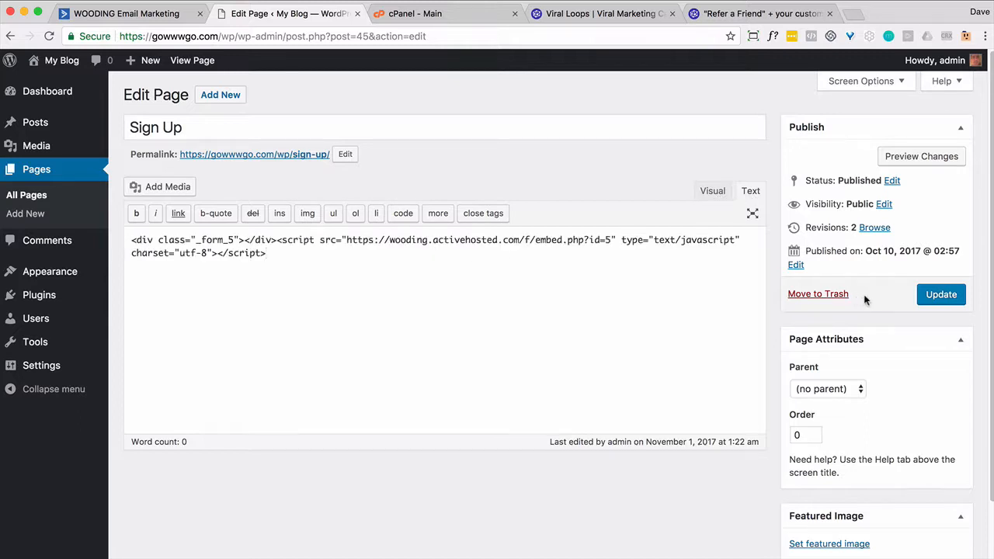
{"action": "left_click", "coordinate": [942, 295]}
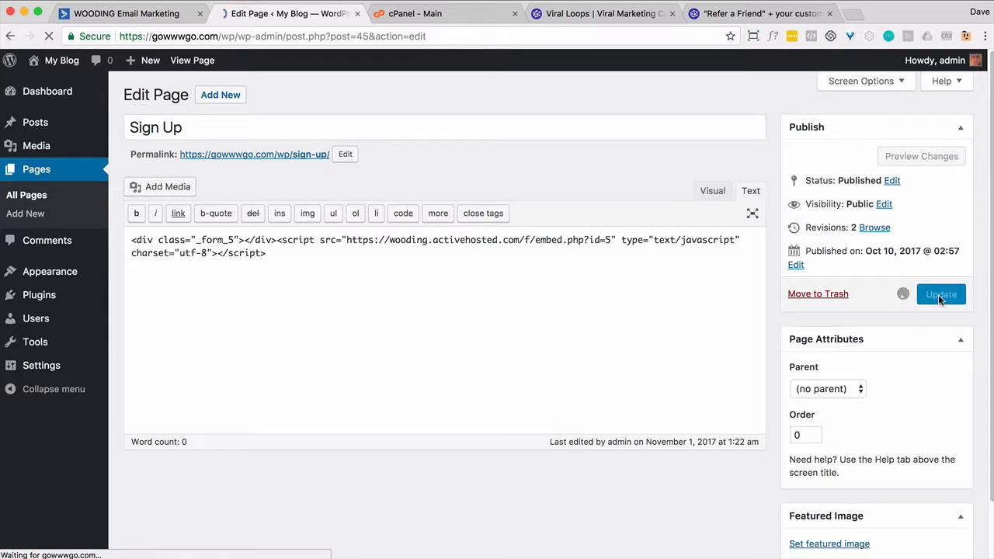
View the live Sign Up page from its permalink in a new tab
{"action": "right_click", "coordinate": [240, 194]}
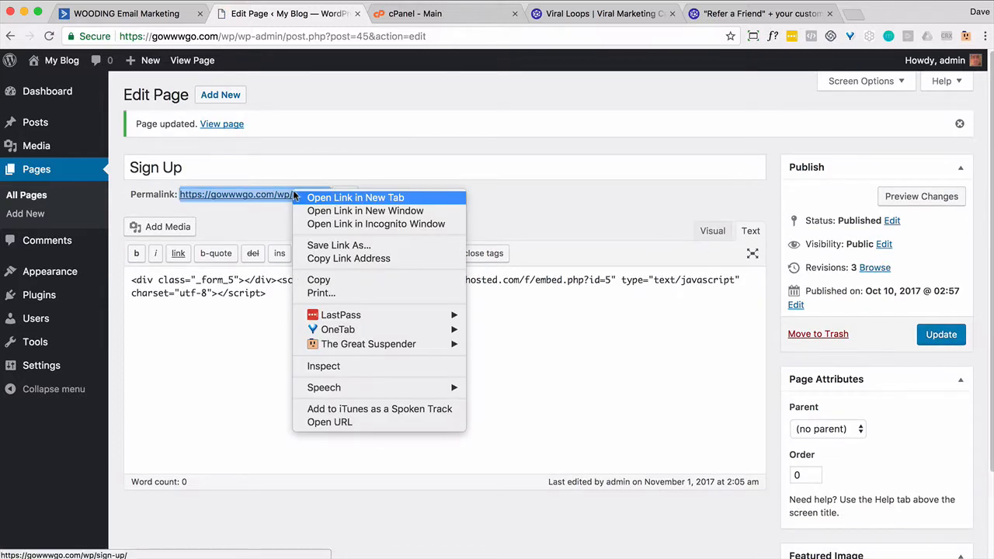
{"action": "left_click", "coordinate": [355, 197]}
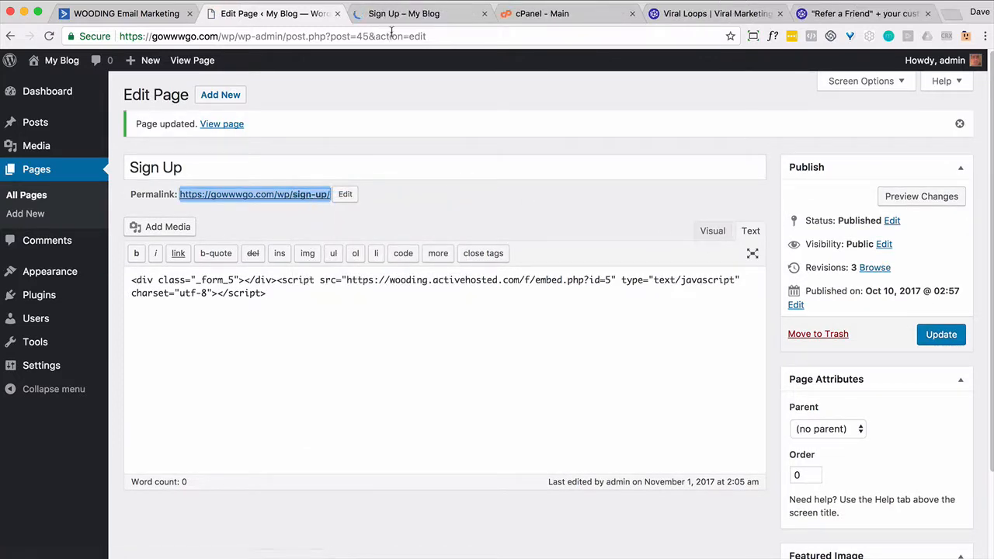
{"action": "left_click", "coordinate": [404, 12]}
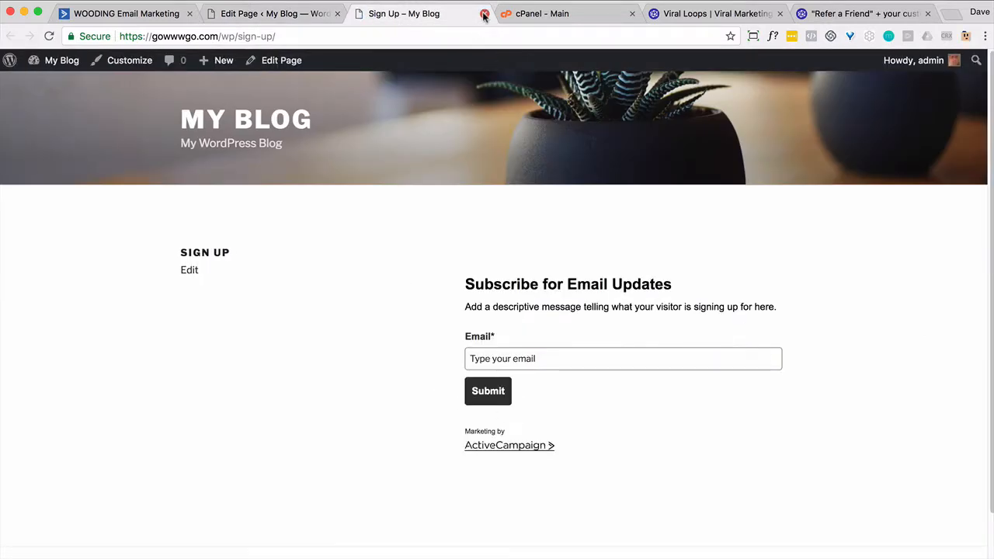
{"action": "mouse_move", "coordinate": [484, 14]}
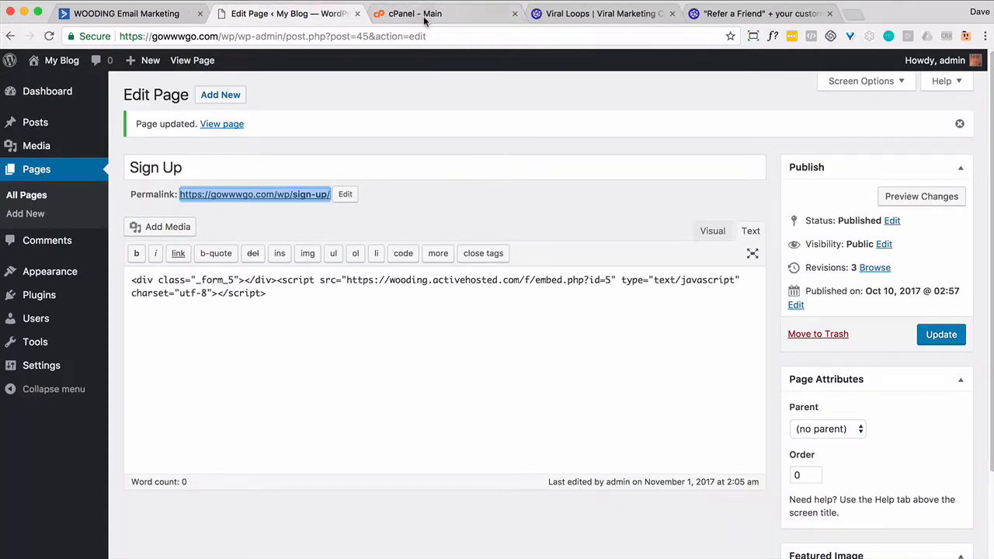
In cPanel File Manager, reach the public_html/wp folder and start a new file
{"action": "left_click", "coordinate": [413, 12]}
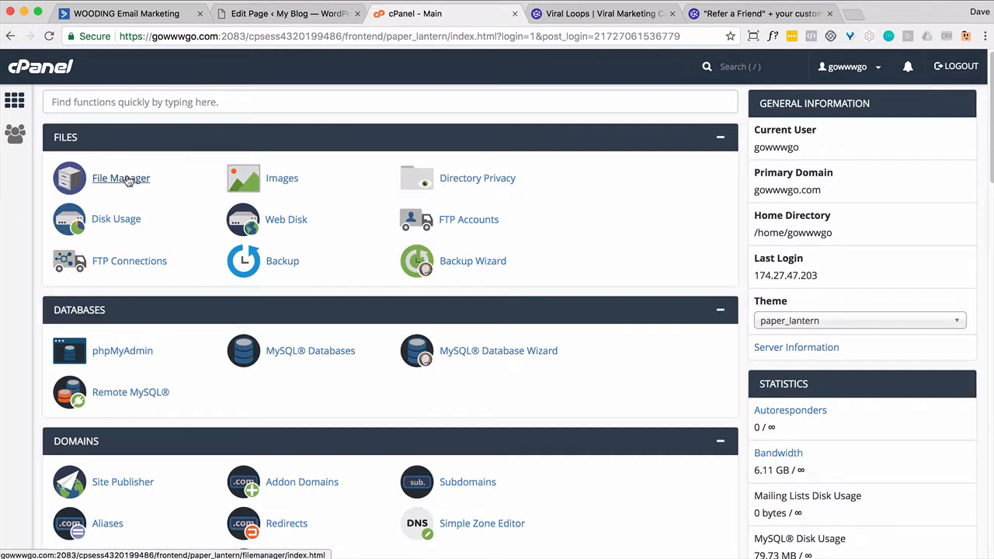
{"action": "left_click", "coordinate": [121, 178]}
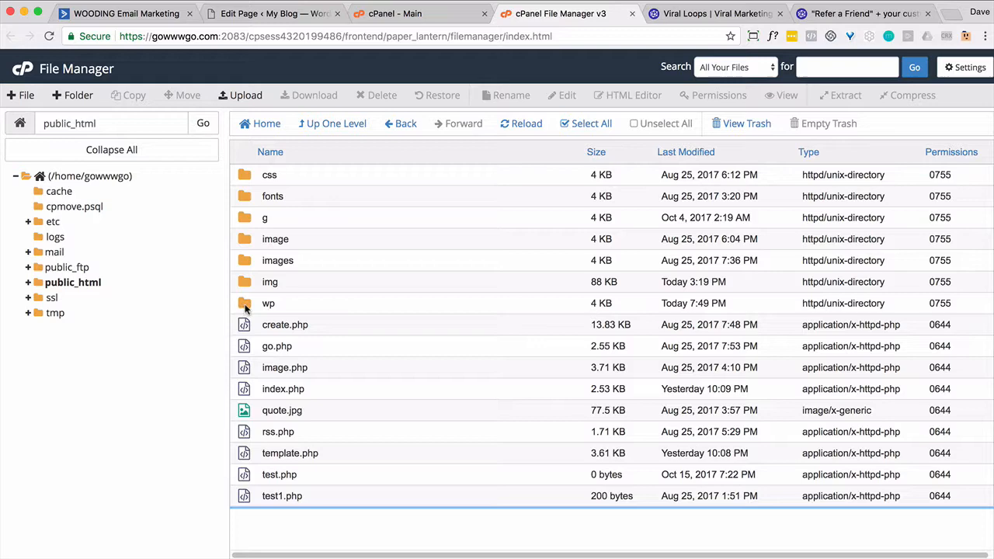
{"action": "double_click", "coordinate": [267, 303]}
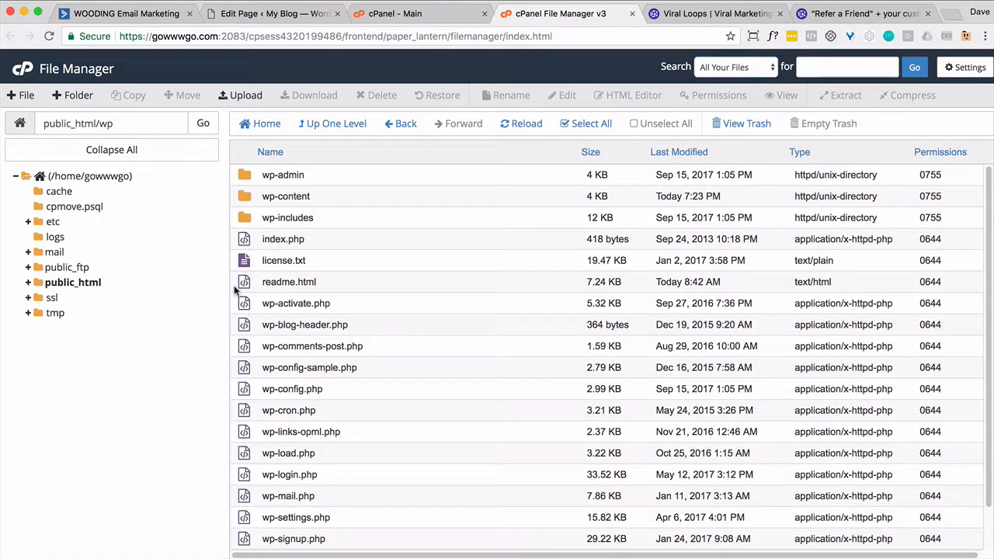
{"action": "left_click", "coordinate": [25, 95]}
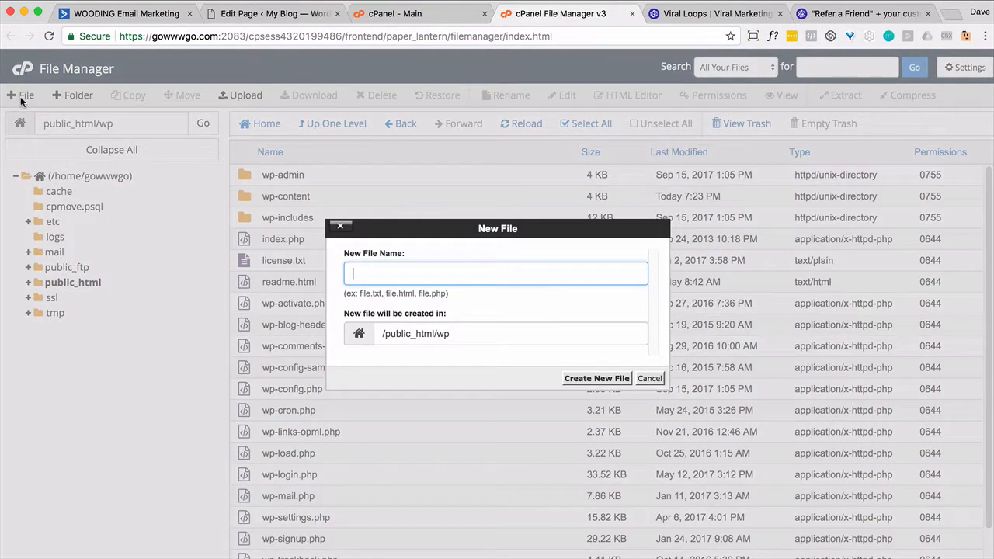
Create viral-loop.php and select it for editing
{"action": "type", "text": "viral-"}
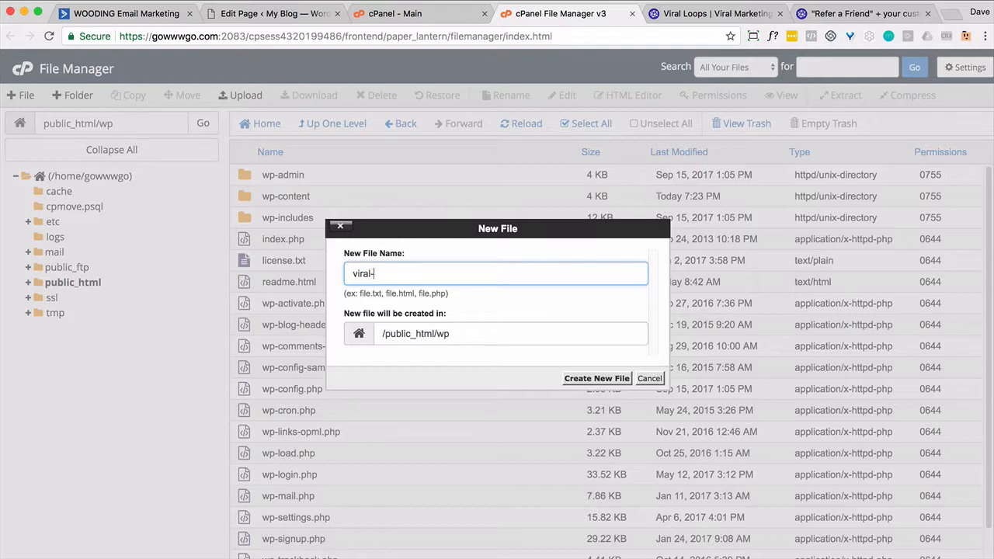
{"action": "type", "text": "loop.php"}
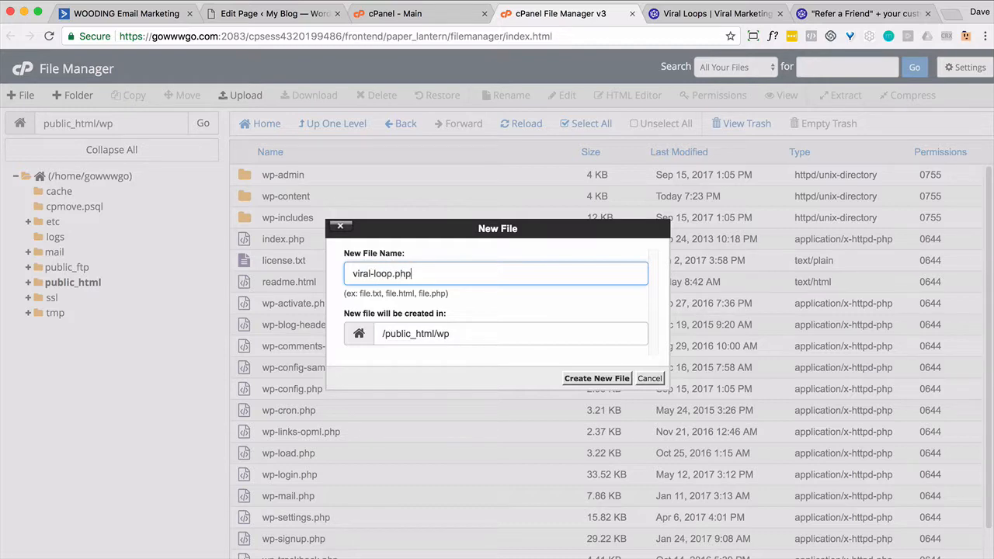
{"action": "left_click", "coordinate": [597, 379]}
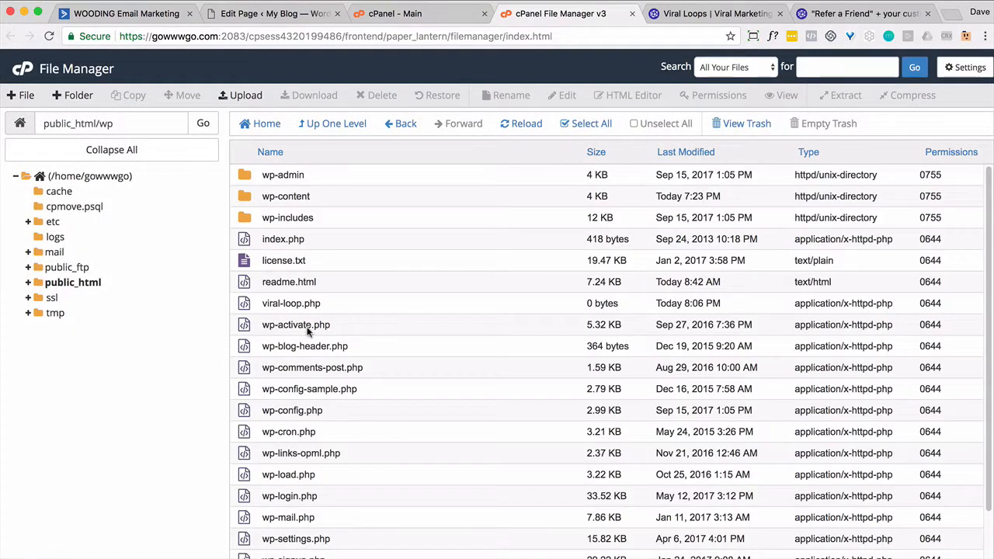
{"action": "left_click", "coordinate": [291, 303]}
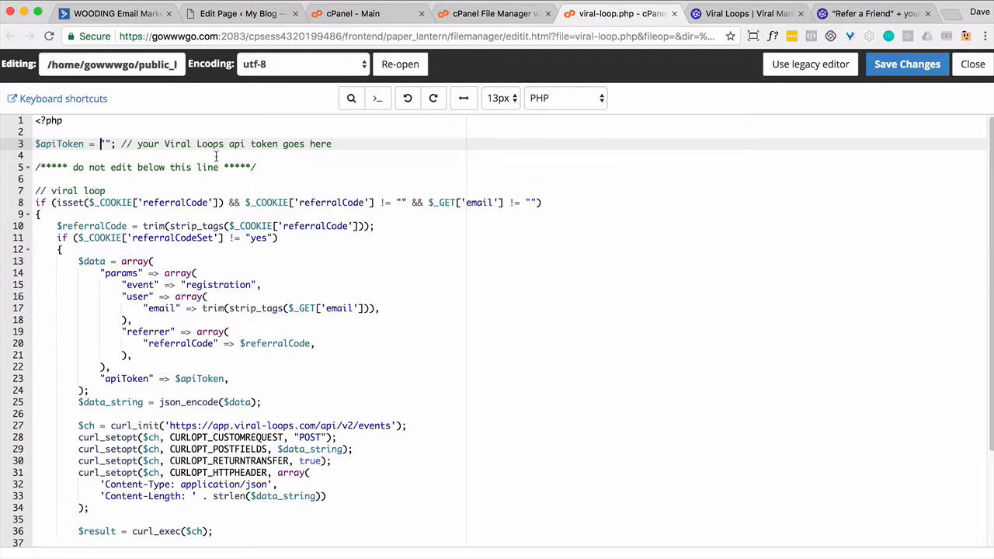
Save viral-loop.php with the Viral Loops script and an empty API token, then go to Viral Loops
{"action": "type", "text": "adsfdsafs"}
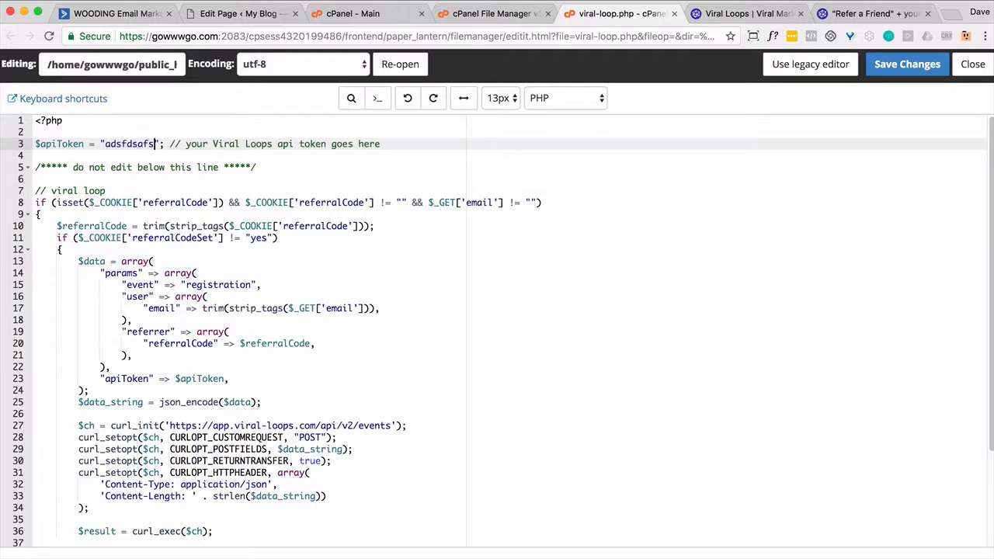
{"action": "key", "text": "backspace"}
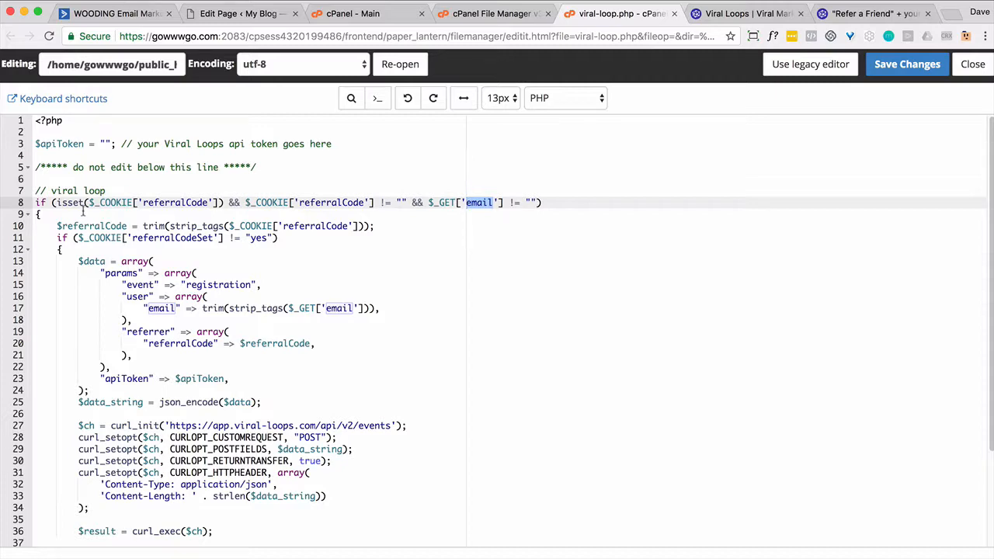
{"action": "scroll", "scroll_direction": "down", "scroll_amount": 3}
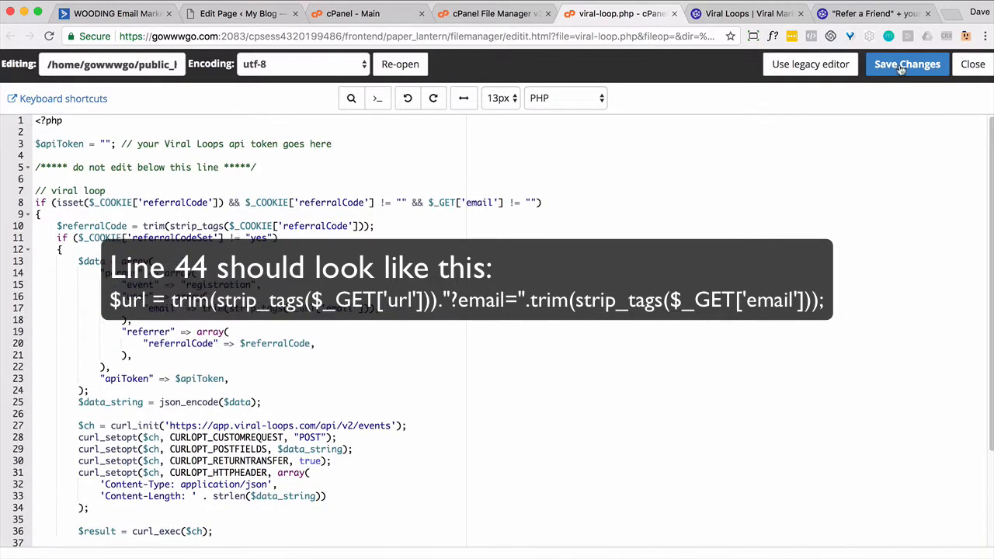
{"action": "left_click", "coordinate": [907, 64]}
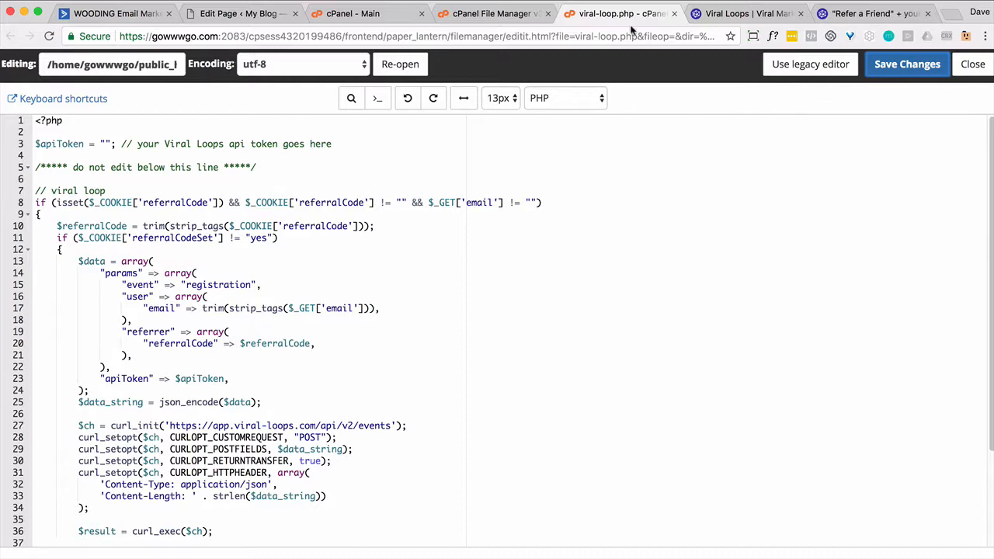
{"action": "left_click", "coordinate": [743, 12]}
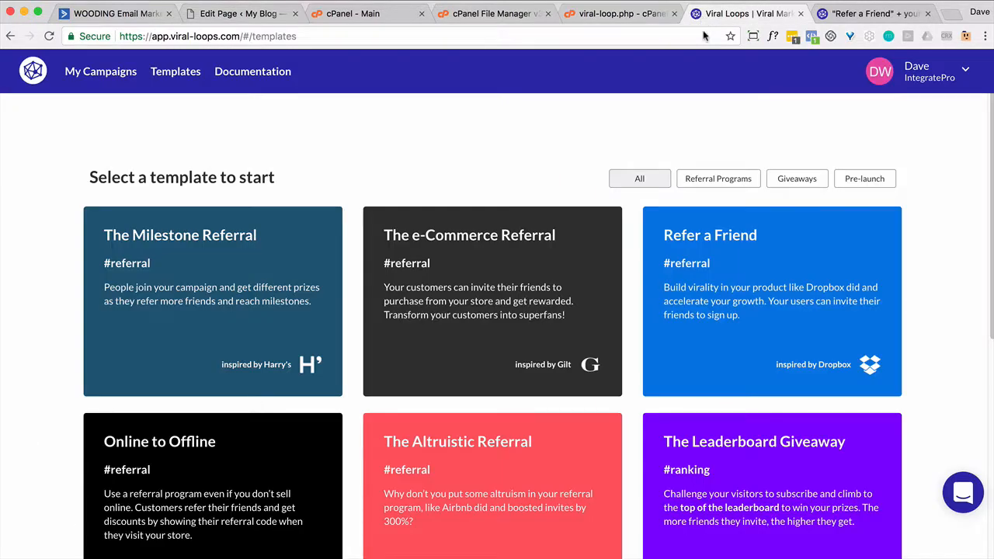
{"action": "mouse_move", "coordinate": [770, 302]}
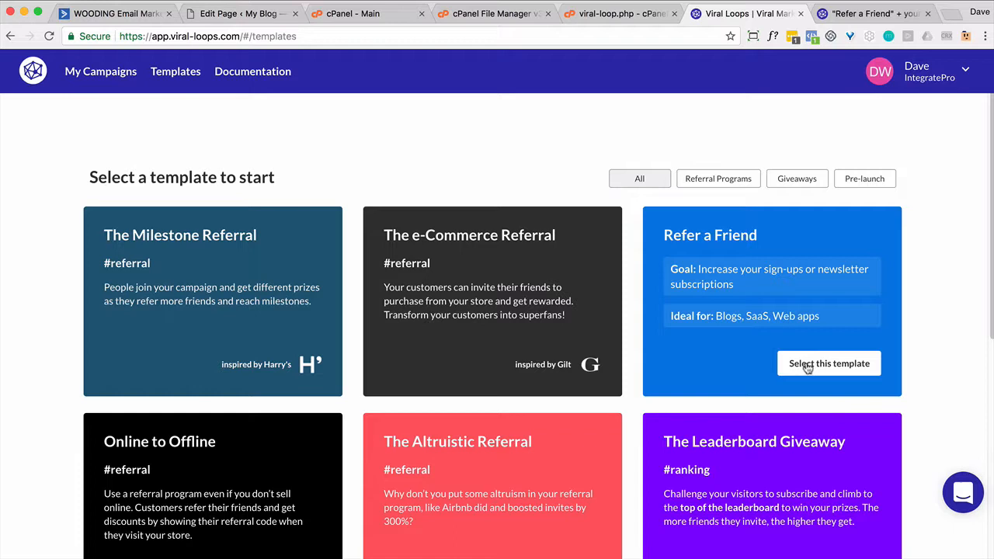
Start a Refer a Friend campaign named ActiveCampaign
{"action": "left_click", "coordinate": [829, 363]}
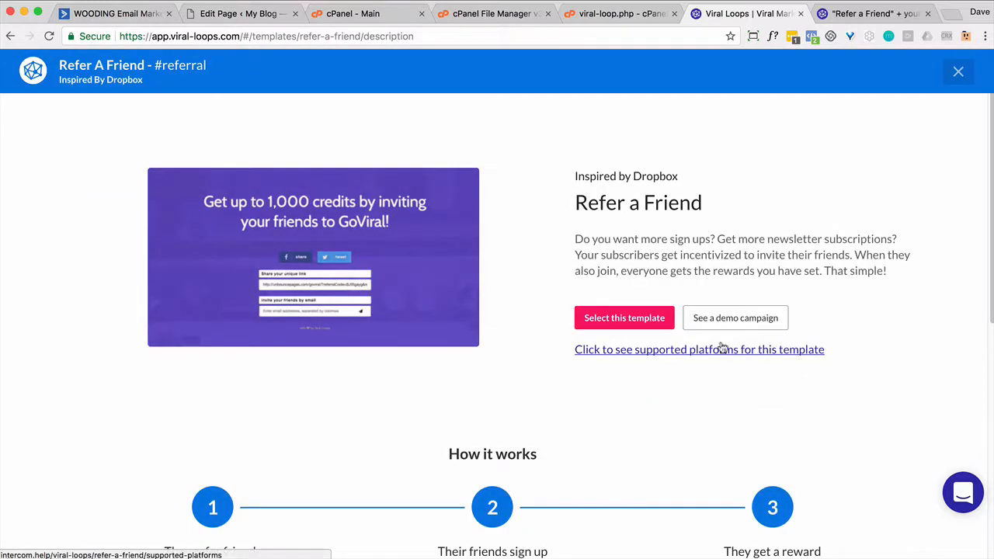
{"action": "left_click", "coordinate": [624, 317]}
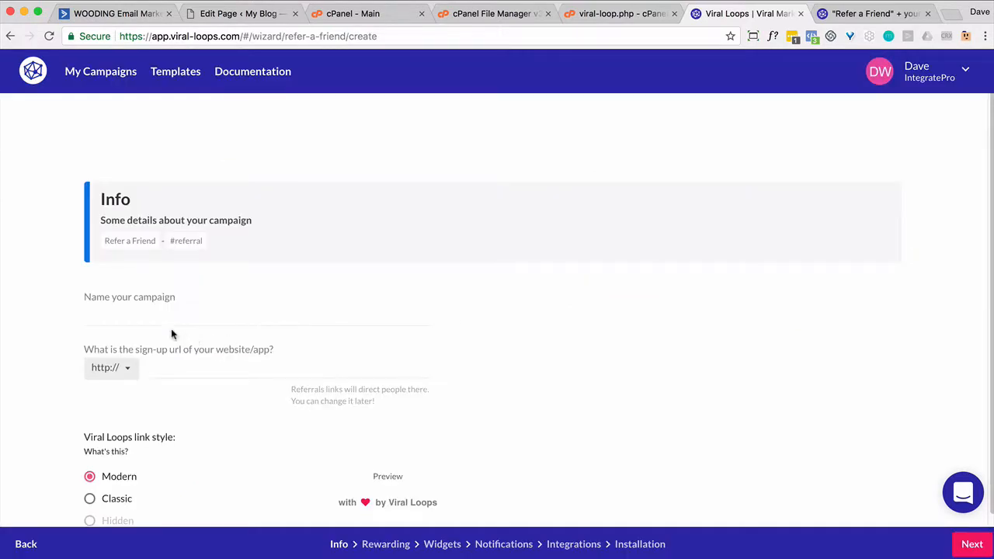
{"action": "type", "text": "A"}
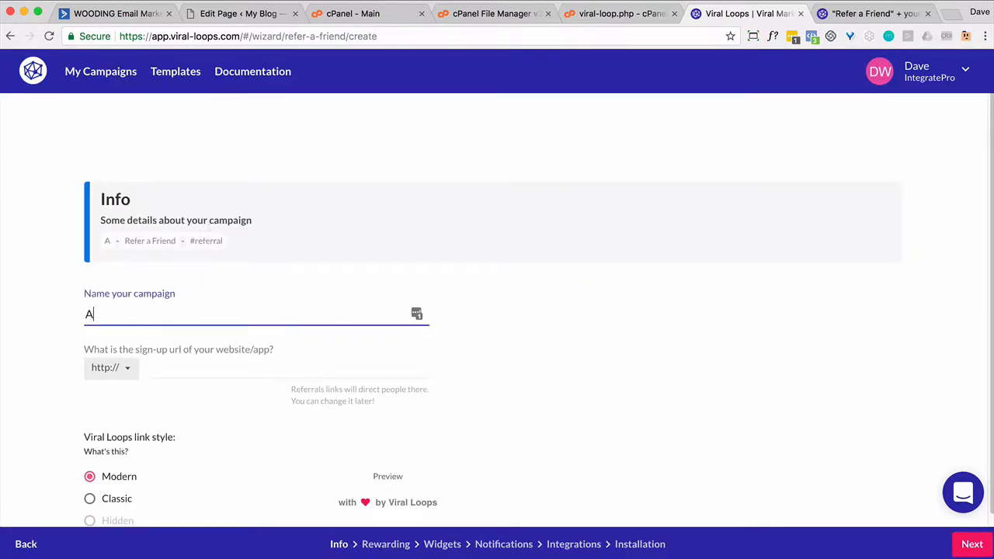
{"action": "type", "text": "ctiveCampaign"}
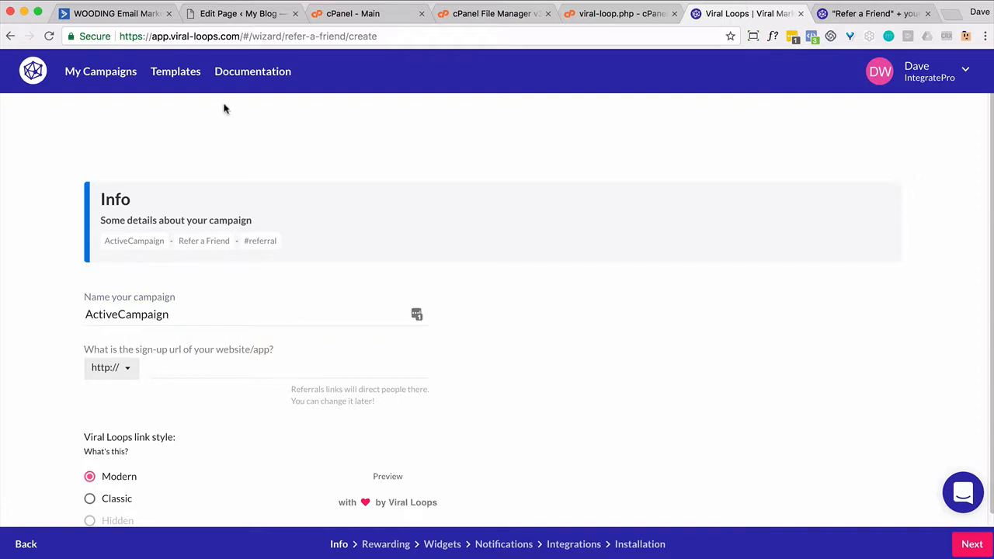
Copy the WordPress Sign Up permalink as the campaign sign-up URL and continue to Rewarding
{"action": "left_click", "coordinate": [236, 13]}
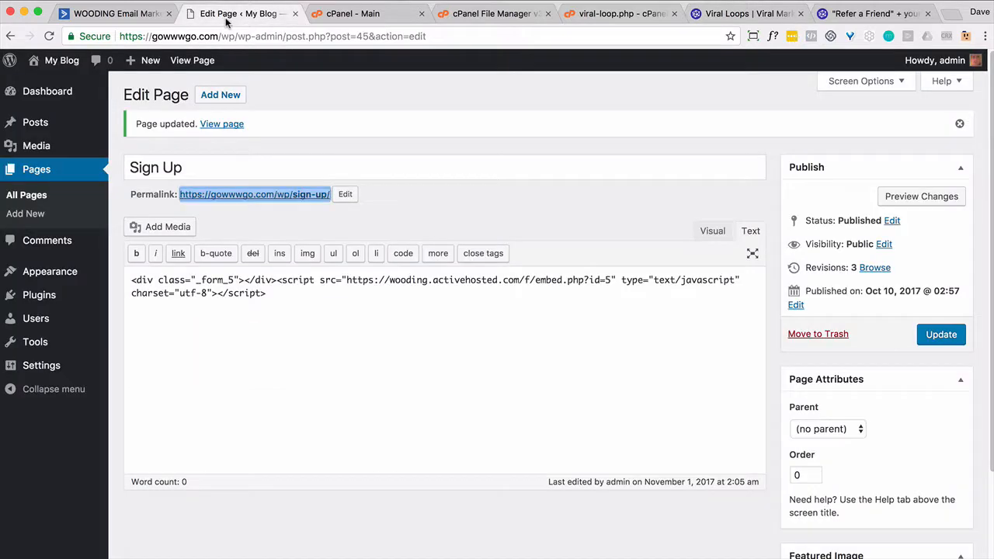
{"action": "right_click", "coordinate": [254, 194]}
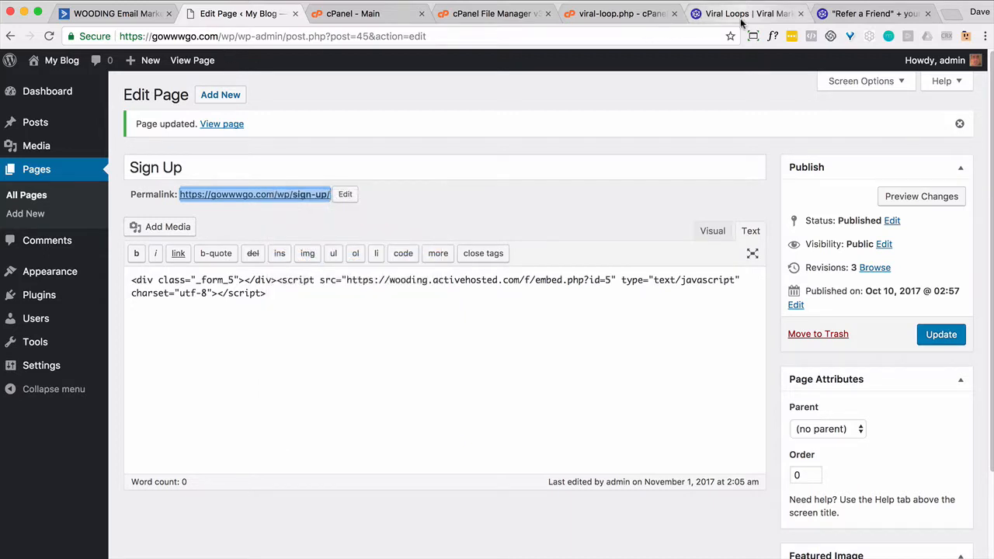
{"action": "left_click", "coordinate": [745, 12]}
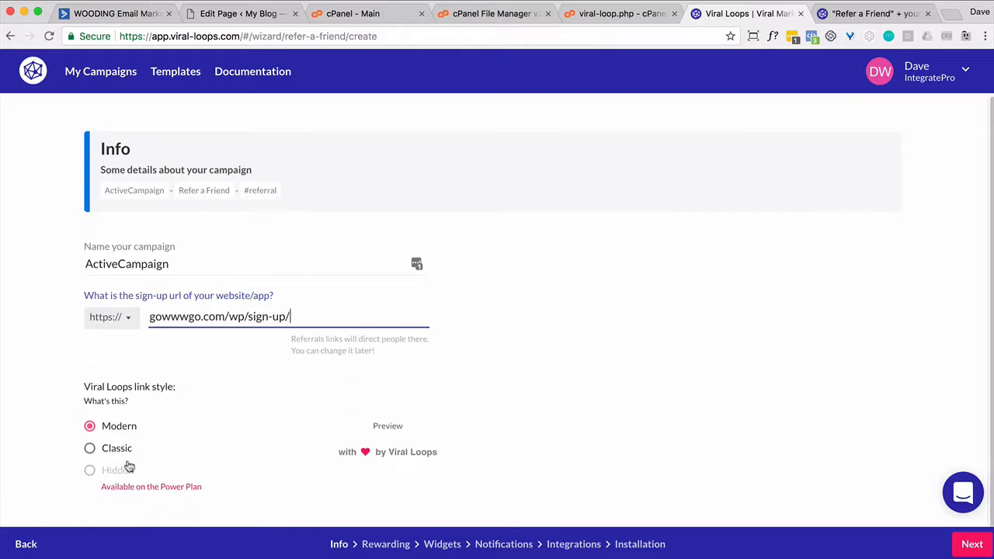
{"action": "mouse_move", "coordinate": [342, 553]}
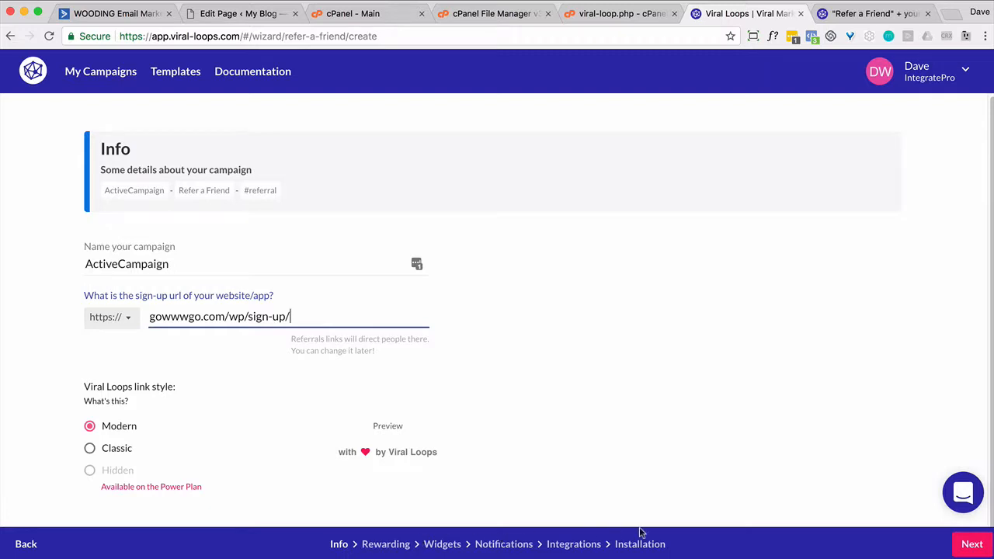
{"action": "left_click", "coordinate": [972, 543]}
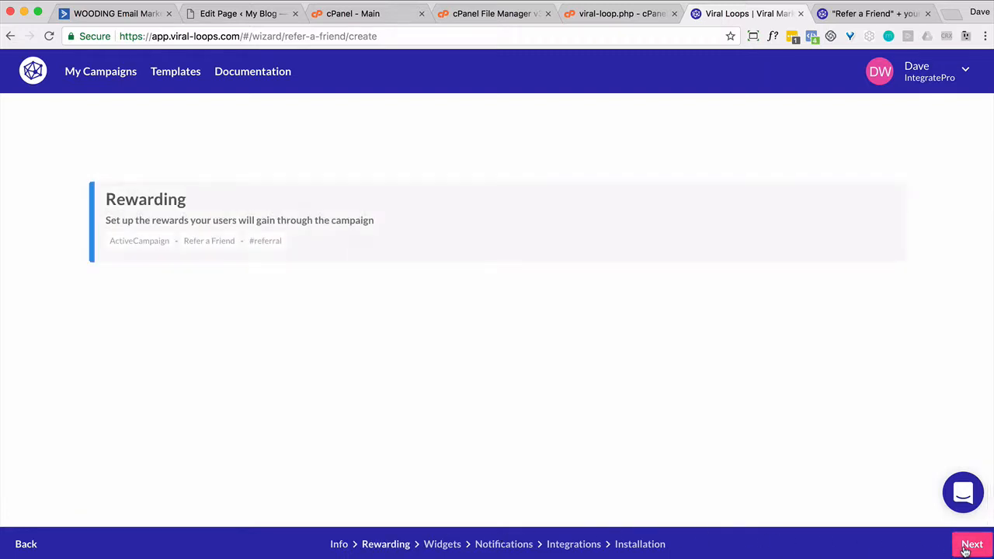
Remove the invitee reward, name the referrer reward Sign up with unlimited referrals, and continue
{"action": "left_click", "coordinate": [972, 544]}
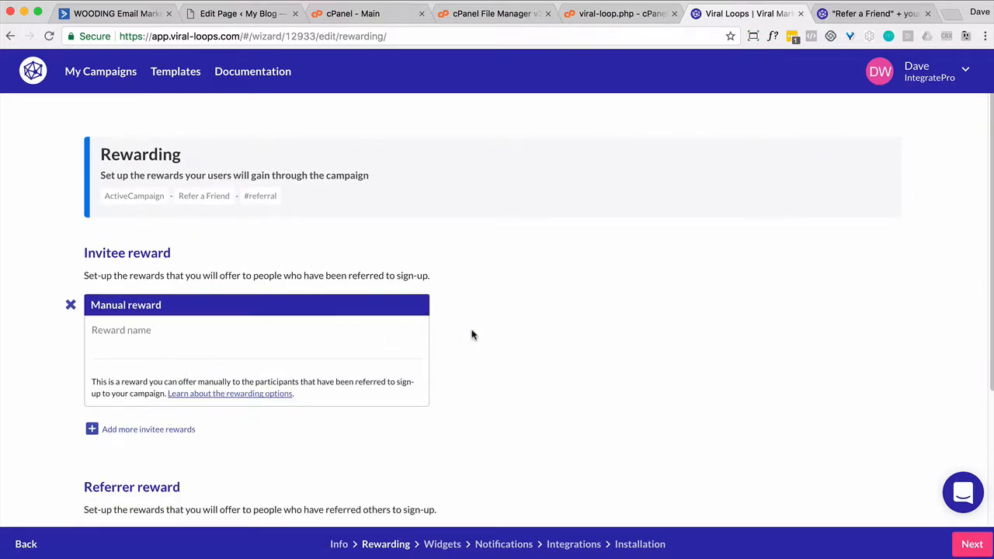
{"action": "left_click", "coordinate": [70, 304]}
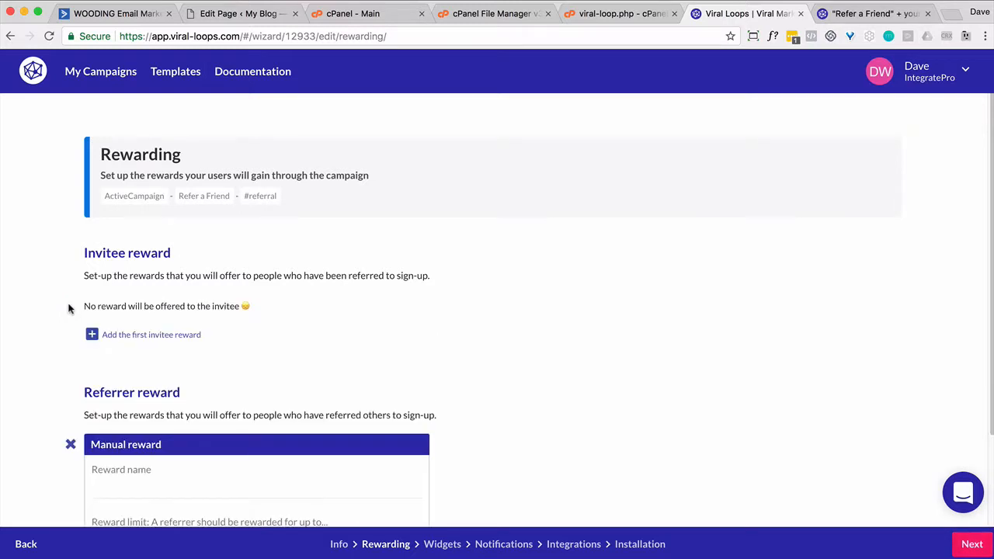
{"action": "scroll", "scroll_direction": "down", "scroll_amount": 3}
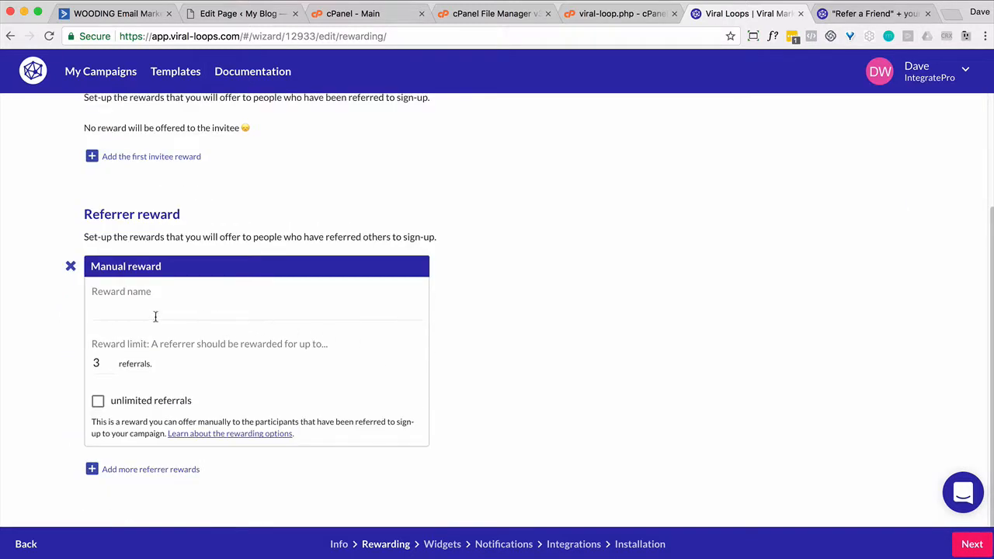
{"action": "type", "text": "Sign"}
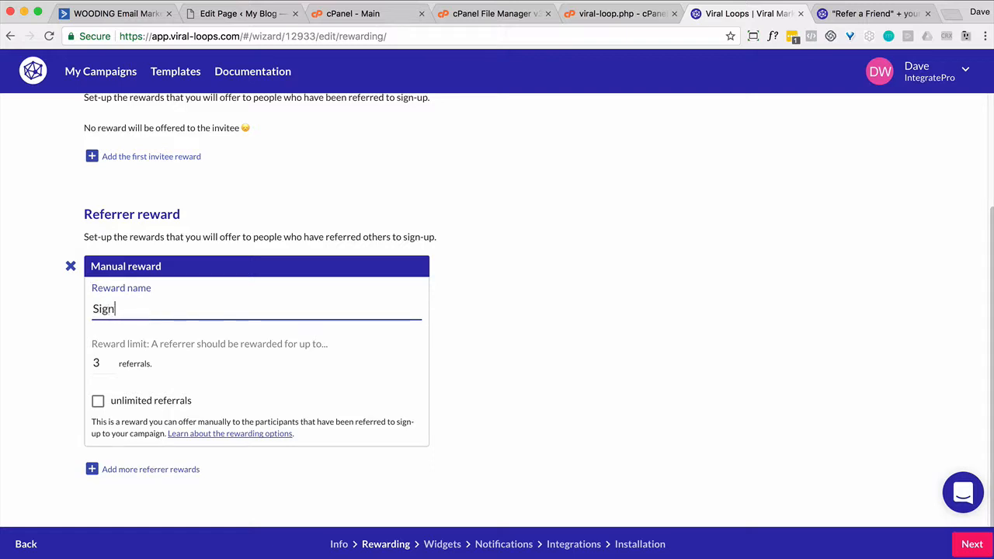
{"action": "type", "text": "up"}
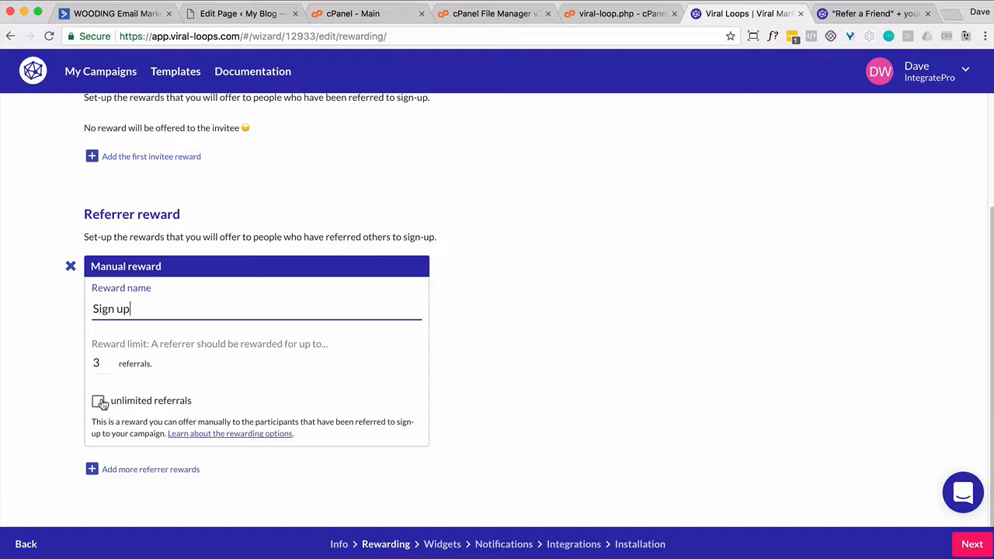
{"action": "left_click", "coordinate": [99, 401]}
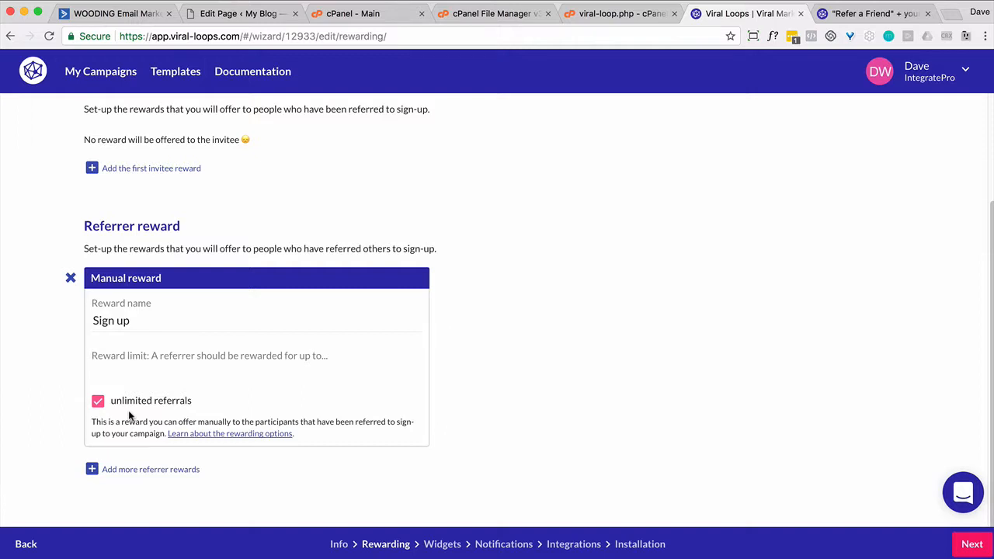
{"action": "left_click", "coordinate": [972, 544]}
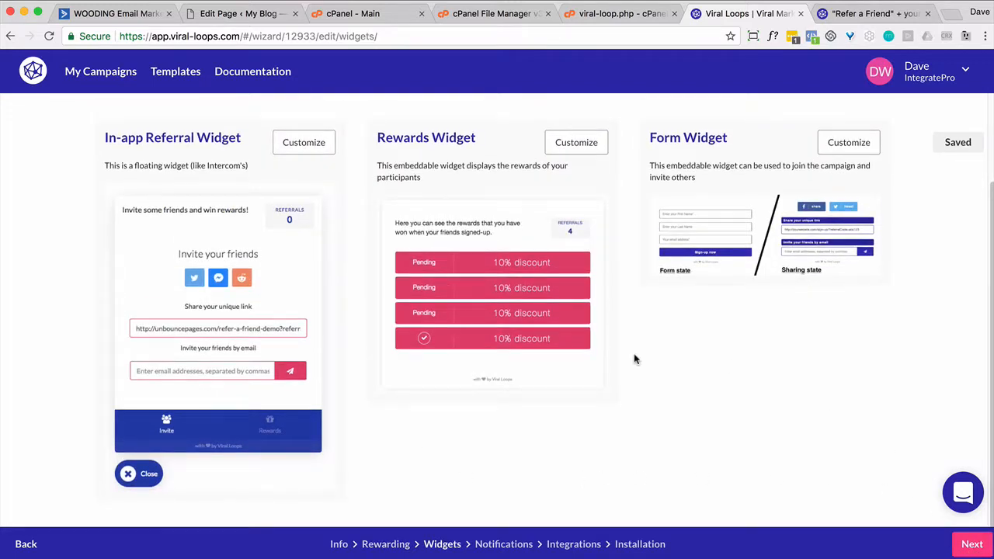
Pass through Notifications and Integrations unchanged to reach the Installation step
{"action": "scroll", "scroll_direction": "down", "scroll_amount": 3}
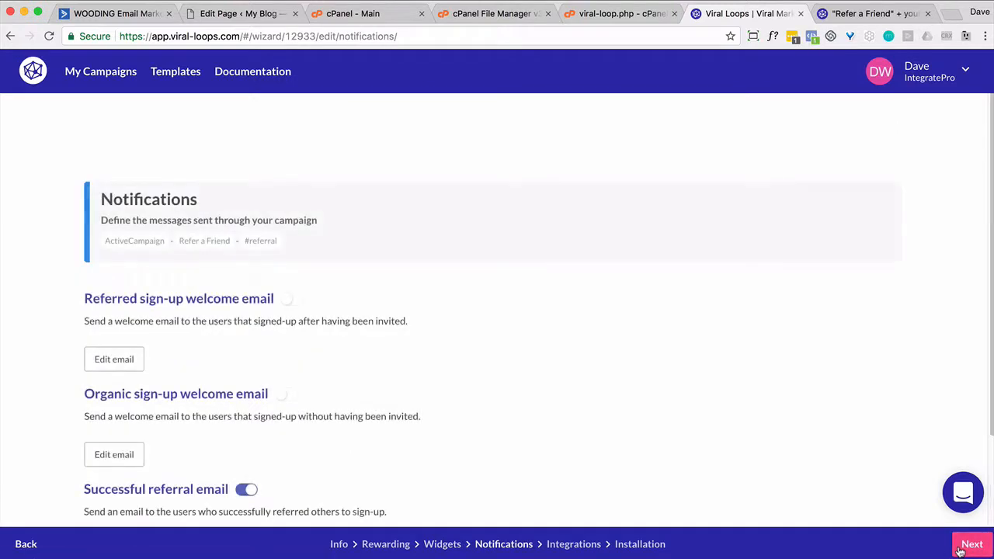
{"action": "scroll", "scroll_direction": "down", "scroll_amount": 3}
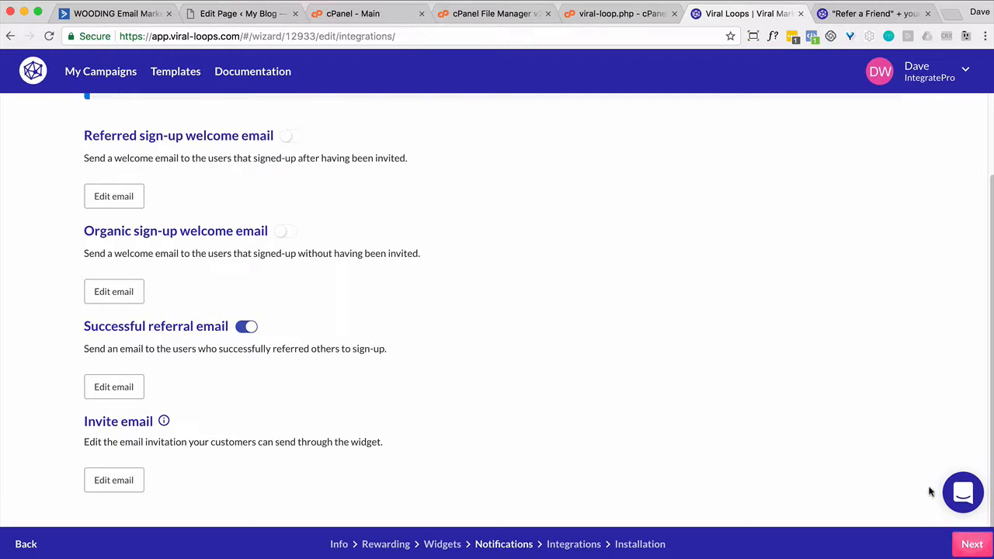
{"action": "left_click", "coordinate": [573, 544]}
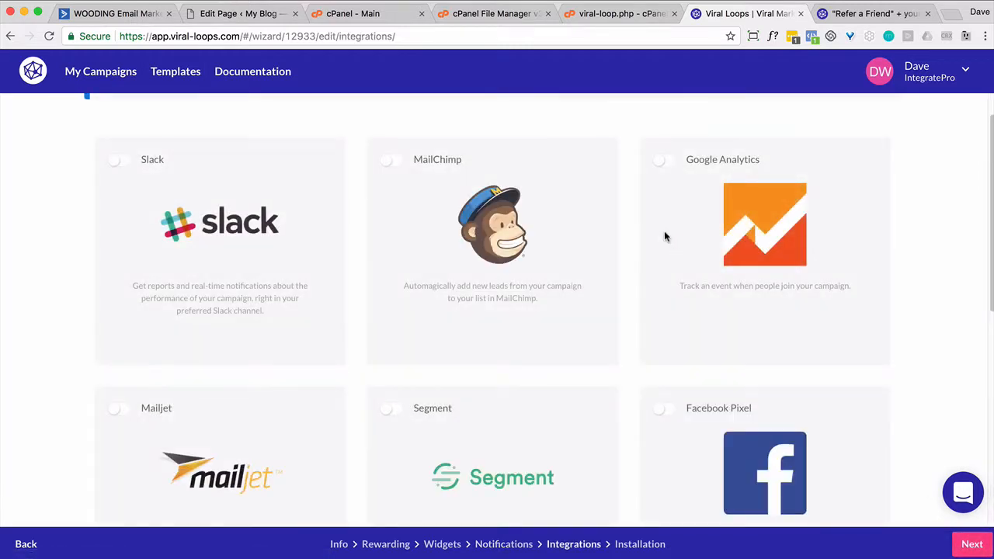
{"action": "scroll", "scroll_direction": "down", "scroll_amount": 3}
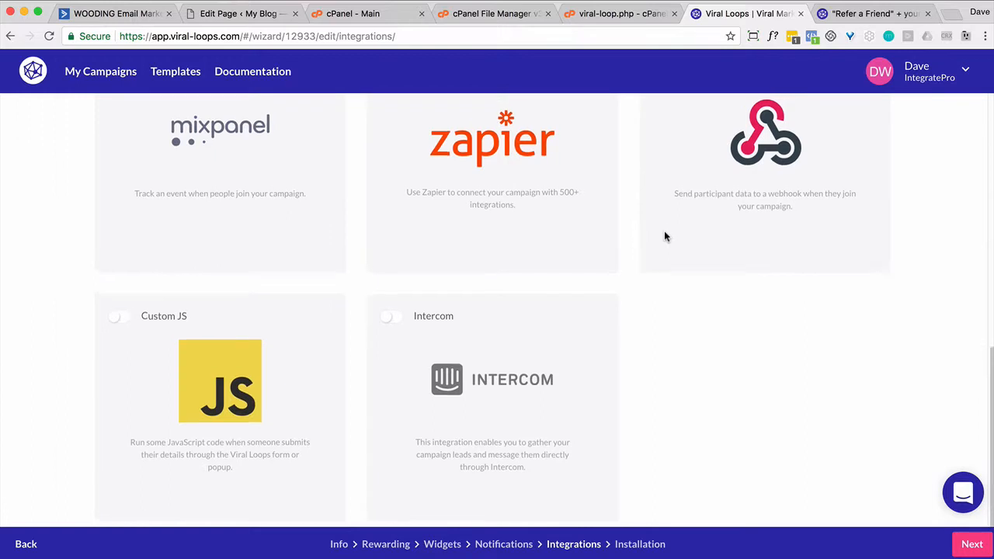
{"action": "left_click", "coordinate": [972, 544]}
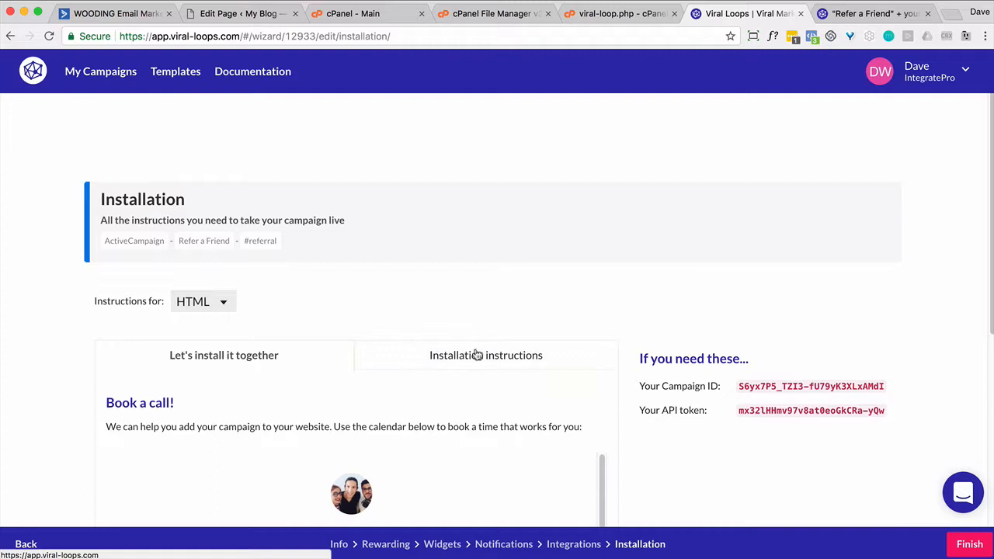
{"action": "mouse_move", "coordinate": [475, 358]}
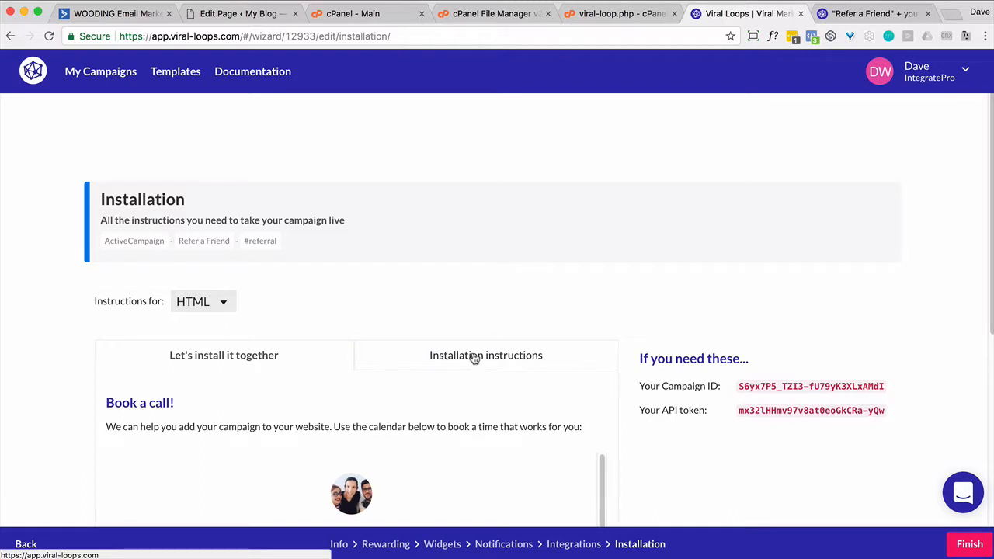
Show the In-app Referral installation instructions and copy the API token
{"action": "left_click", "coordinate": [223, 354]}
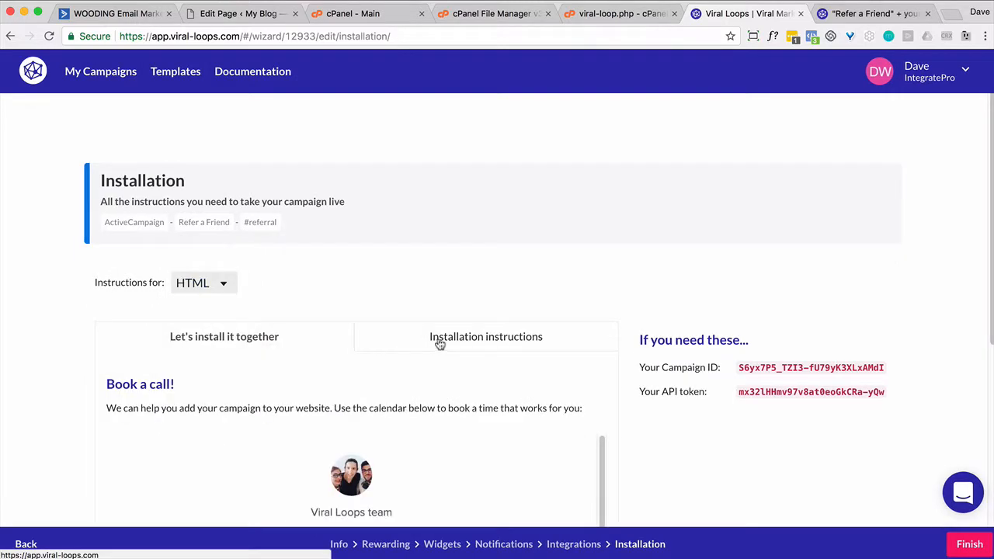
{"action": "left_click", "coordinate": [485, 336]}
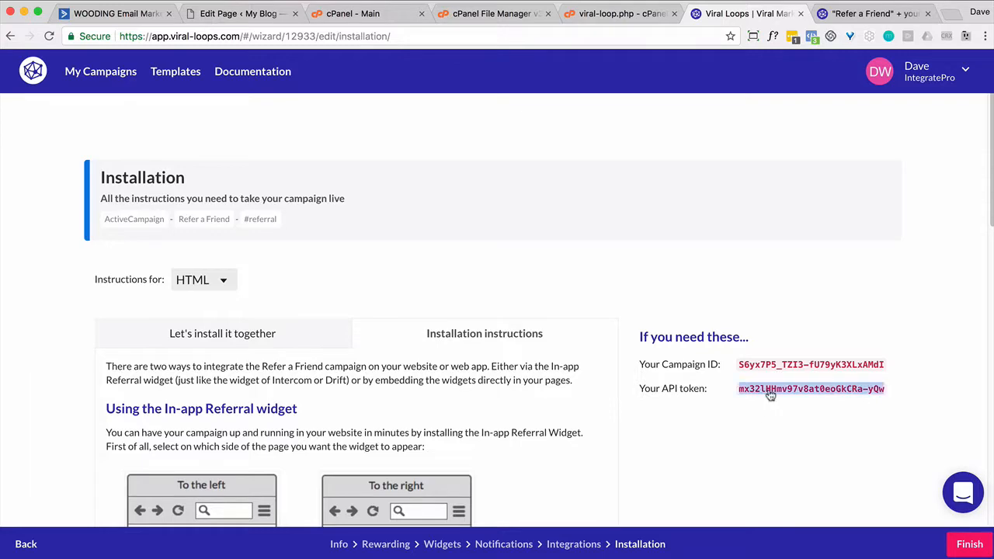
{"action": "right_click", "coordinate": [811, 388]}
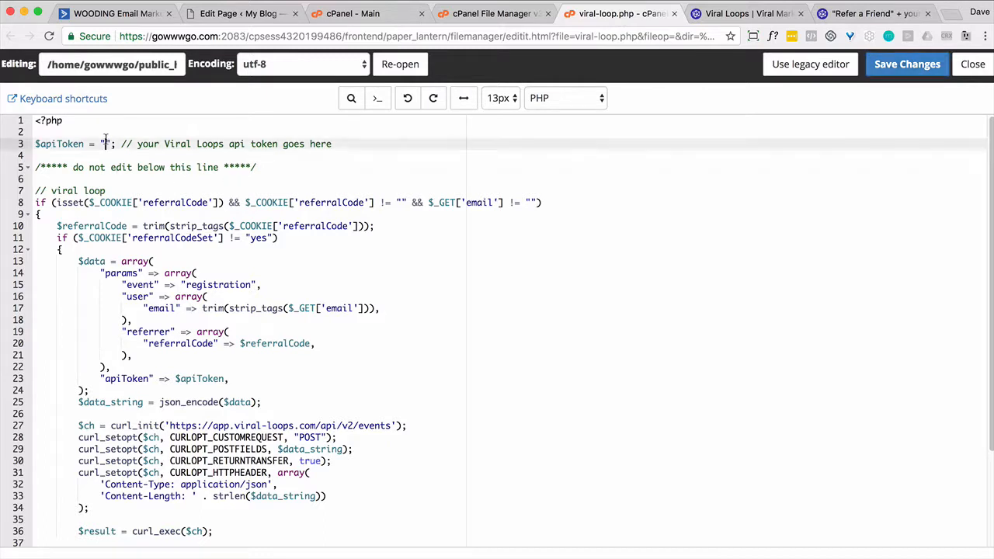
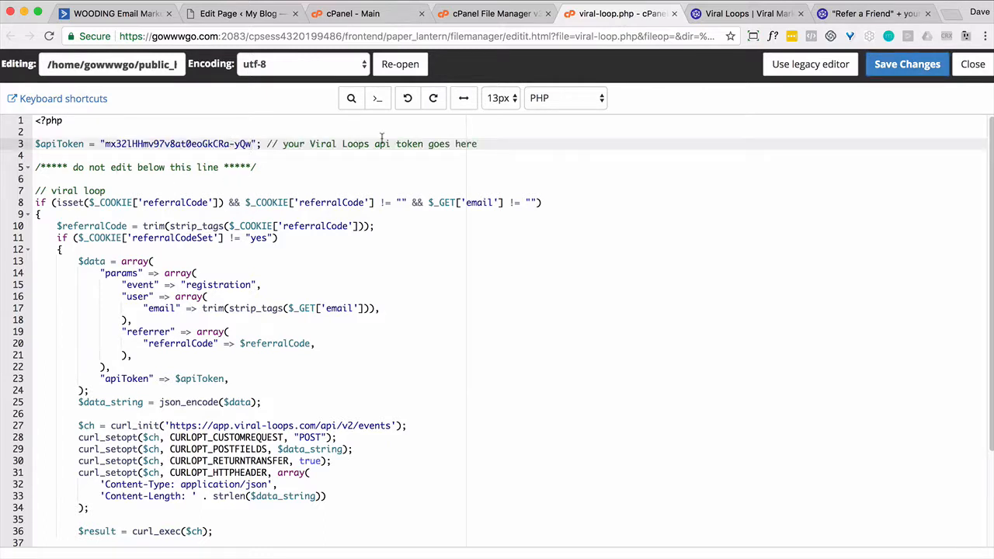
{"action": "left_click", "coordinate": [907, 64]}
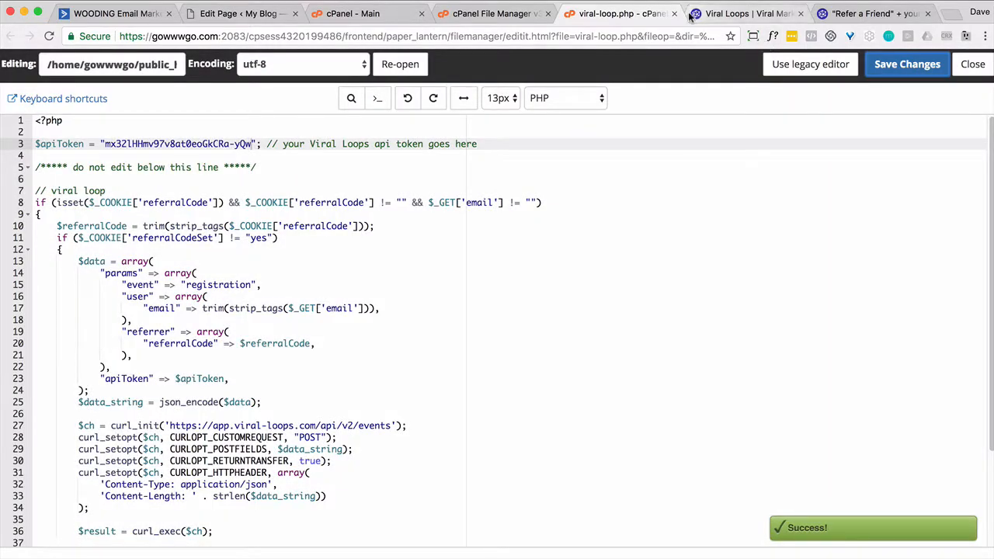
{"action": "left_click", "coordinate": [745, 13]}
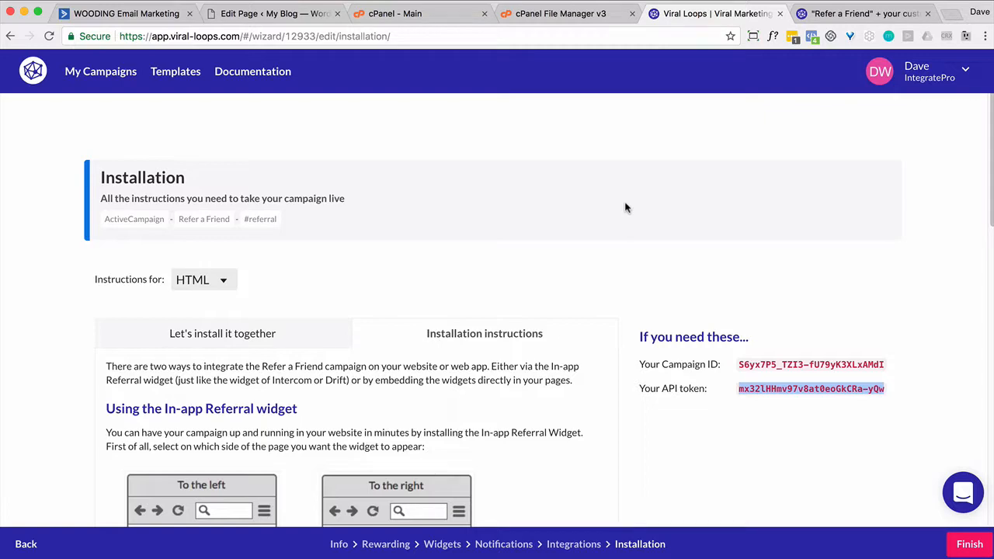
Locate the In-app Referral widget script in the instructions and go to the WordPress page editor
{"action": "scroll", "scroll_direction": "down", "scroll_amount": 3}
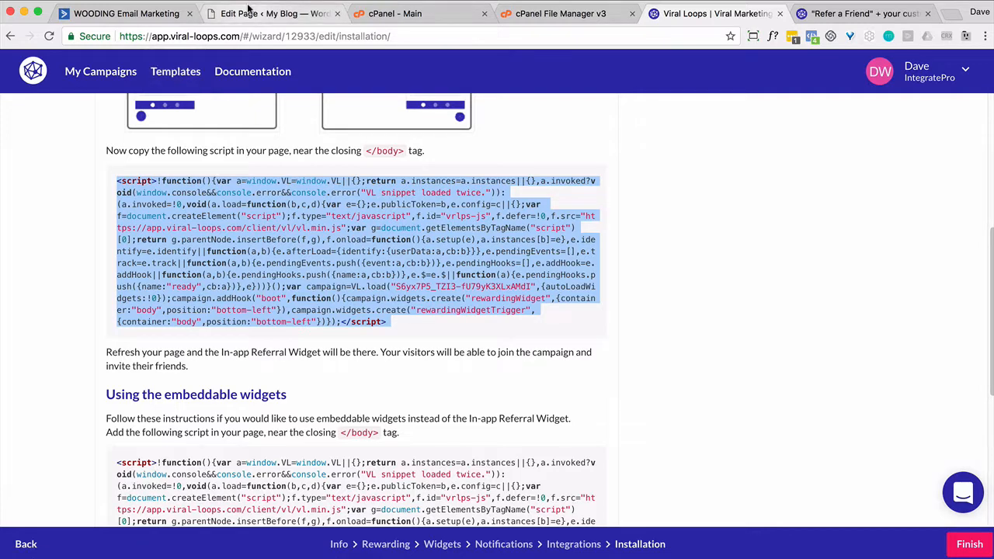
{"action": "left_click", "coordinate": [271, 12]}
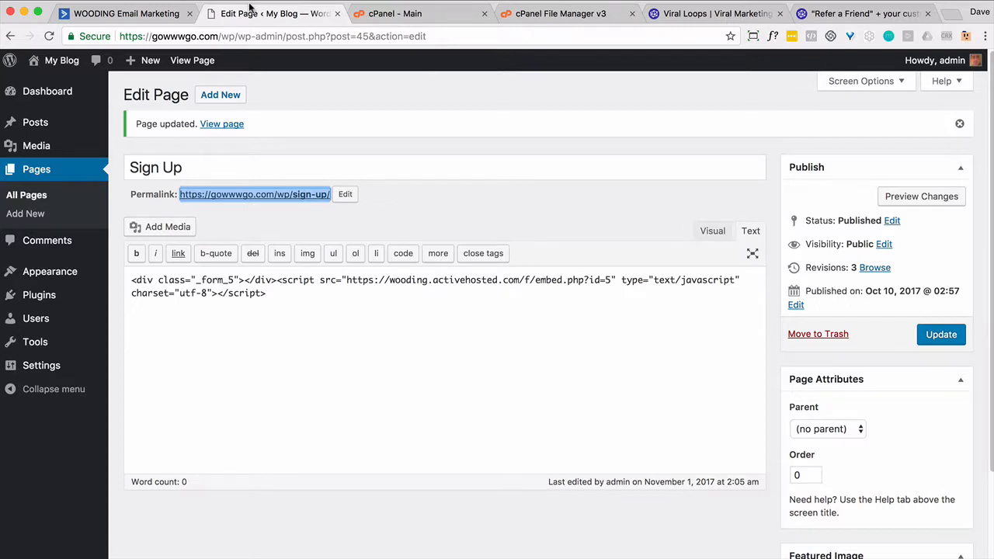
{"action": "mouse_move", "coordinate": [38, 295]}
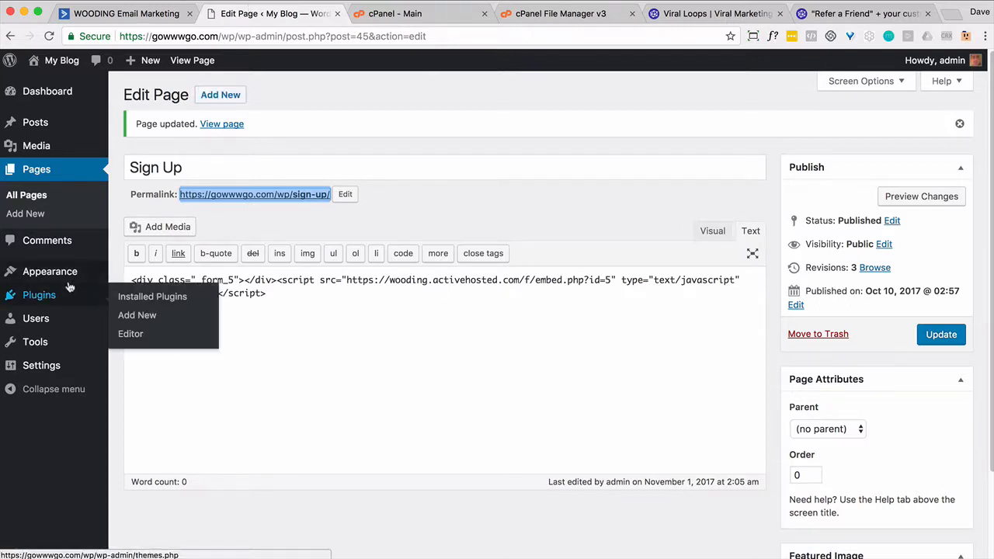
Bring up Twenty Seventeen's functions.php in the theme editor at the Viral Loops code
{"action": "left_click", "coordinate": [130, 332]}
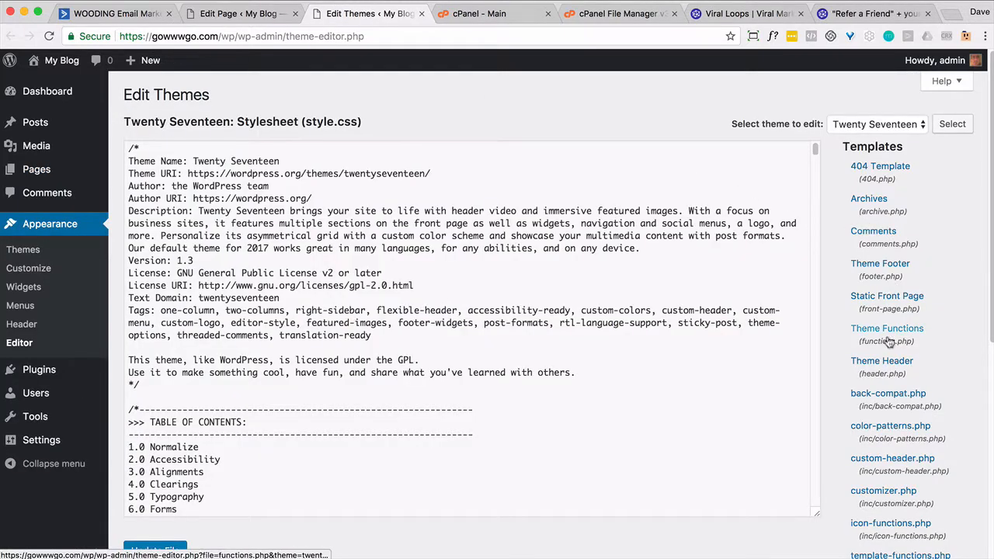
{"action": "left_click", "coordinate": [887, 327]}
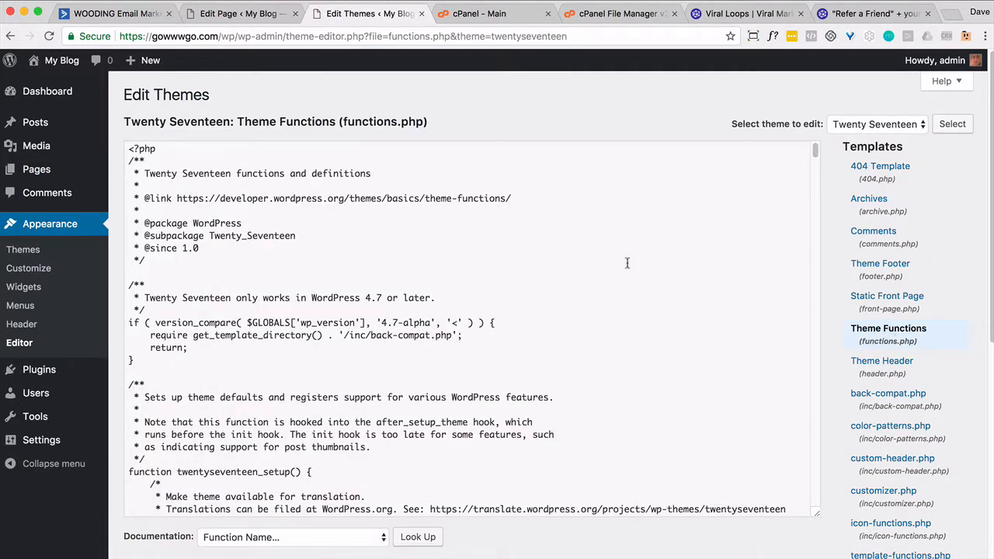
{"action": "scroll", "scroll_direction": "down", "scroll_amount": 3}
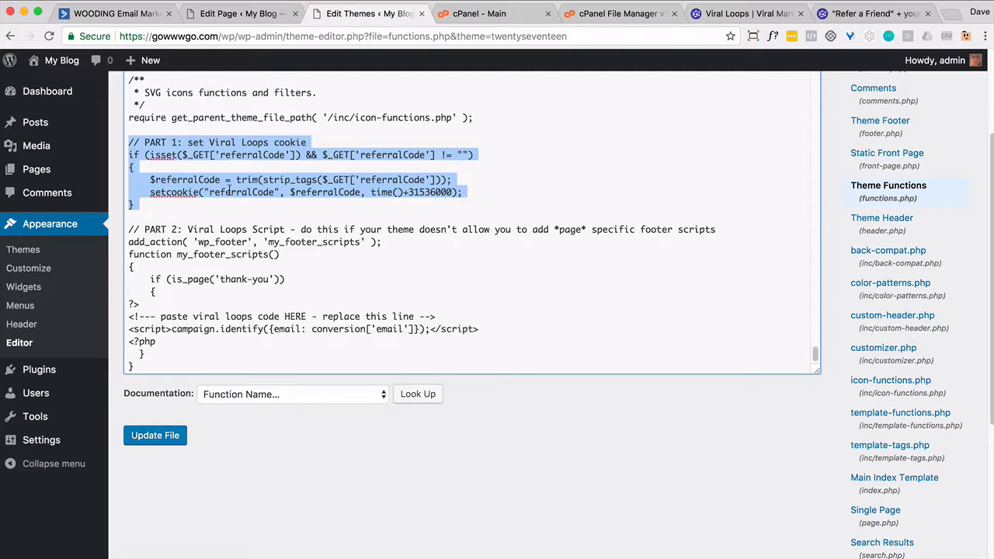
Mark the PART 2 footer script block's paste-here placeholder line for replacement, then return to the widget script
{"action": "left_click", "coordinate": [129, 230]}
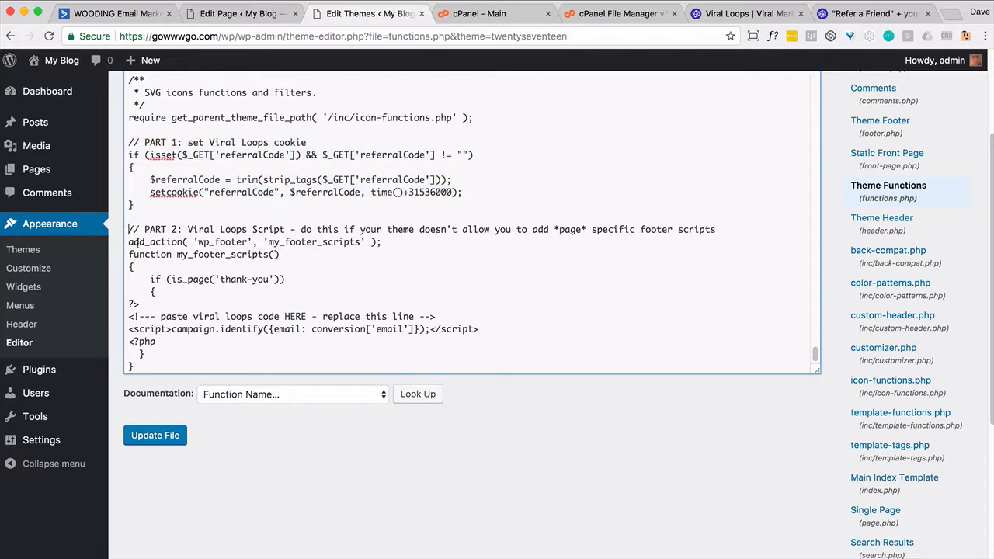
{"action": "left_click_drag", "start_coordinate": [129, 230], "coordinate": [143, 365]}
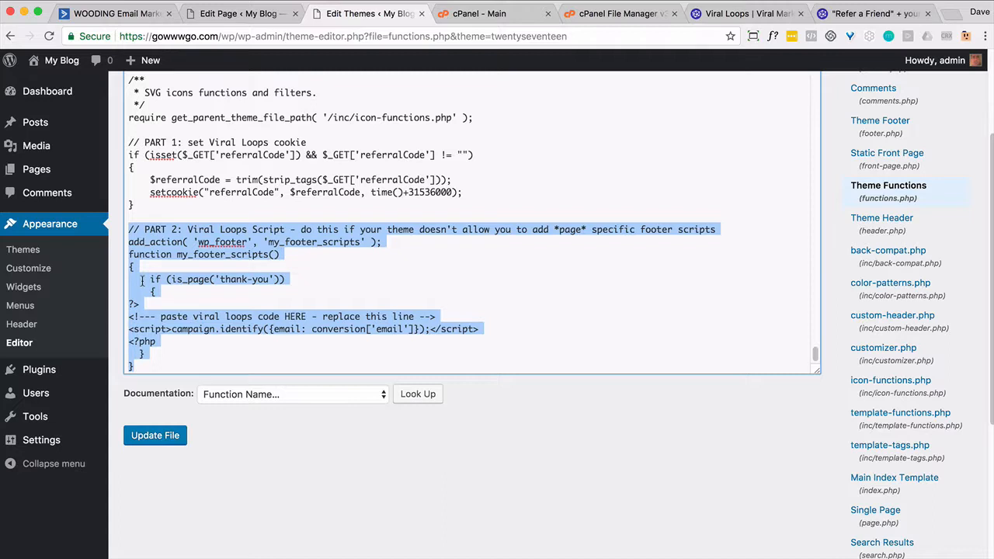
{"action": "left_click", "coordinate": [225, 330]}
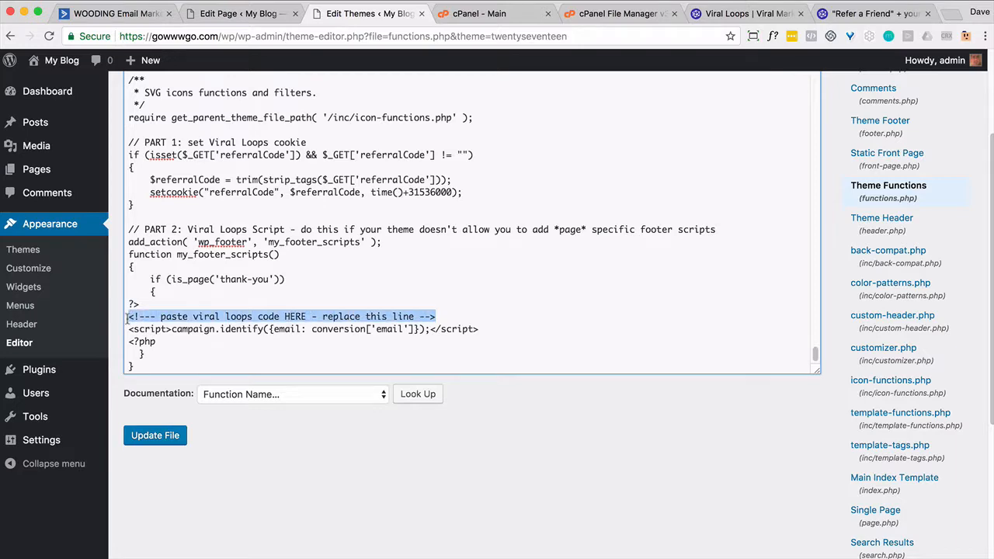
{"action": "left_click", "coordinate": [746, 12]}
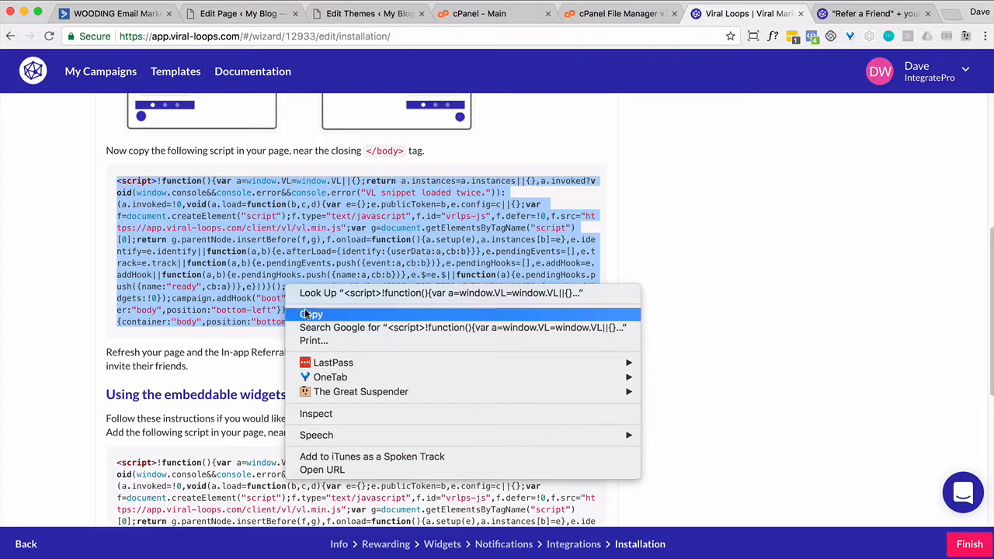
Copy the In-app Referral widget script and paste it over the placeholder in functions.php
{"action": "left_click", "coordinate": [365, 12]}
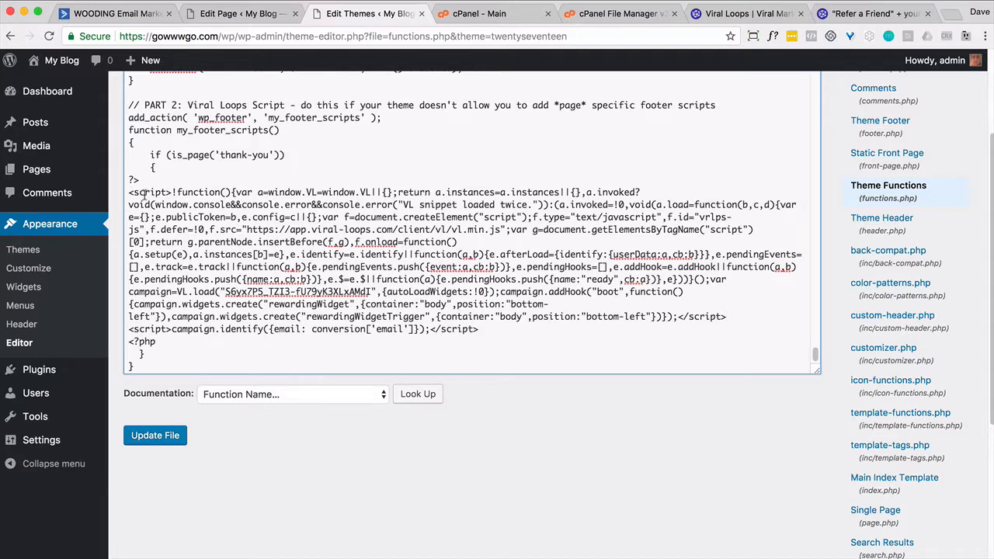
{"action": "left_click_drag", "start_coordinate": [129, 192], "coordinate": [375, 292]}
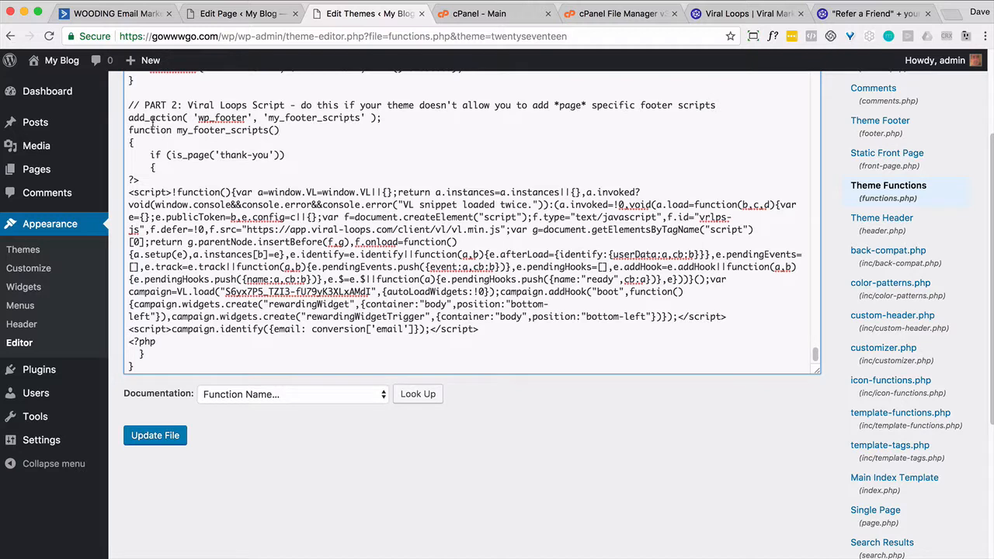
Point out the wp_footer hook and the is_page thank-you condition, then go back to the page editor
{"action": "double_click", "coordinate": [222, 118]}
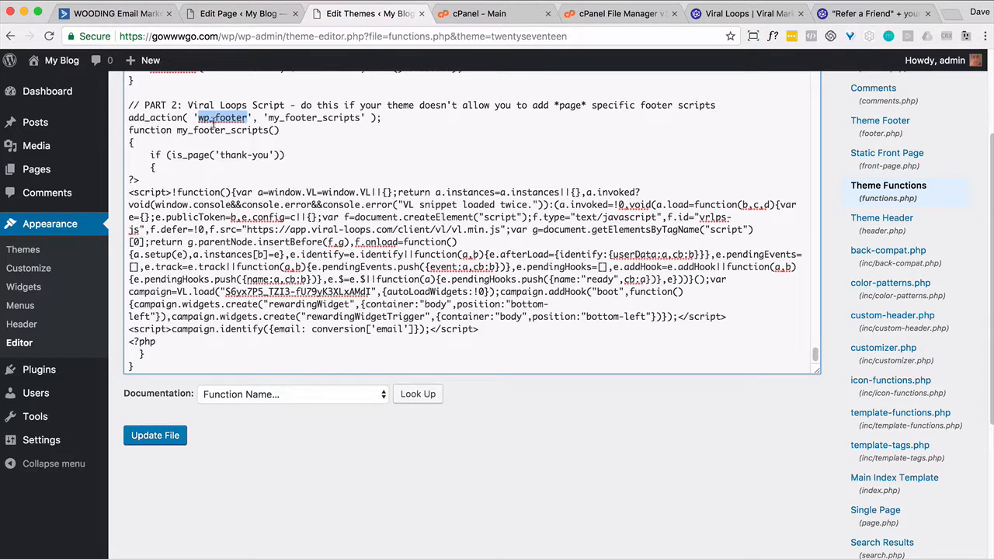
{"action": "double_click", "coordinate": [186, 155]}
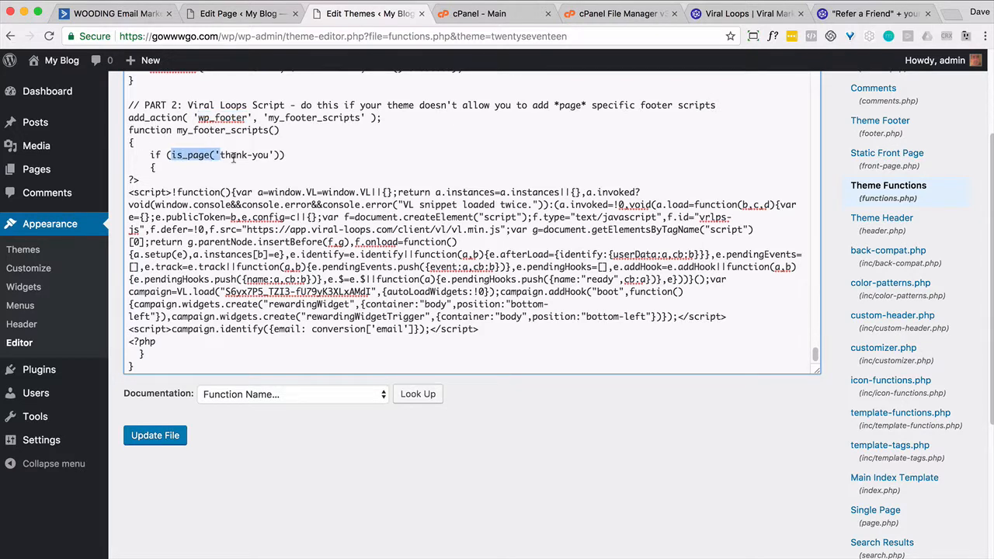
{"action": "double_click", "coordinate": [242, 155]}
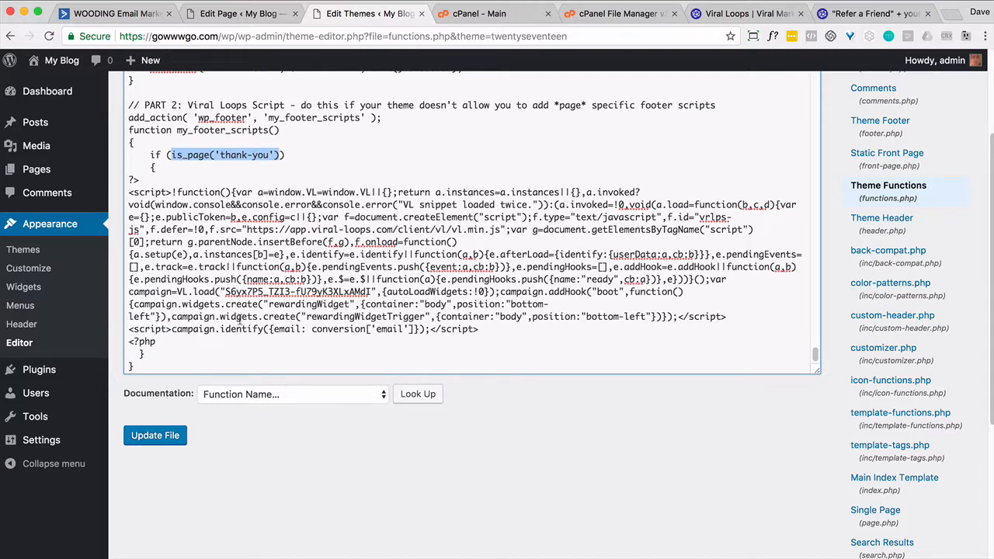
{"action": "left_click", "coordinate": [155, 434]}
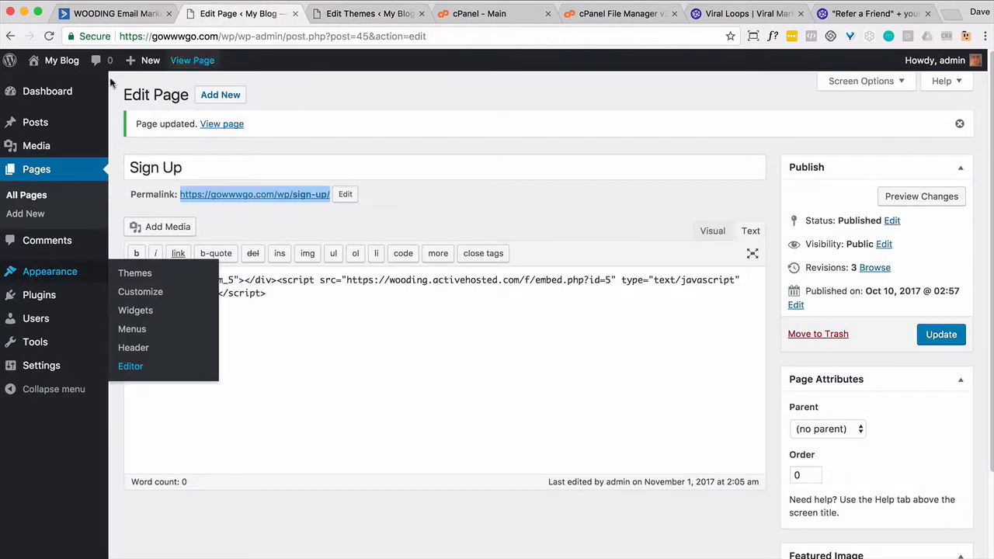
Write "Thank you for signing up" in the Thank You page body and update the page
{"action": "left_click", "coordinate": [26, 196]}
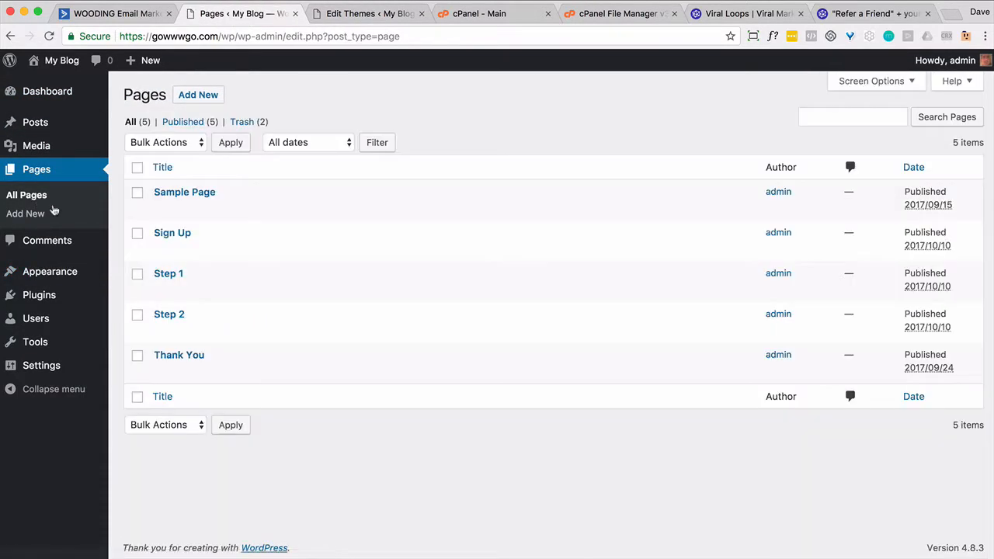
{"action": "left_click", "coordinate": [179, 354]}
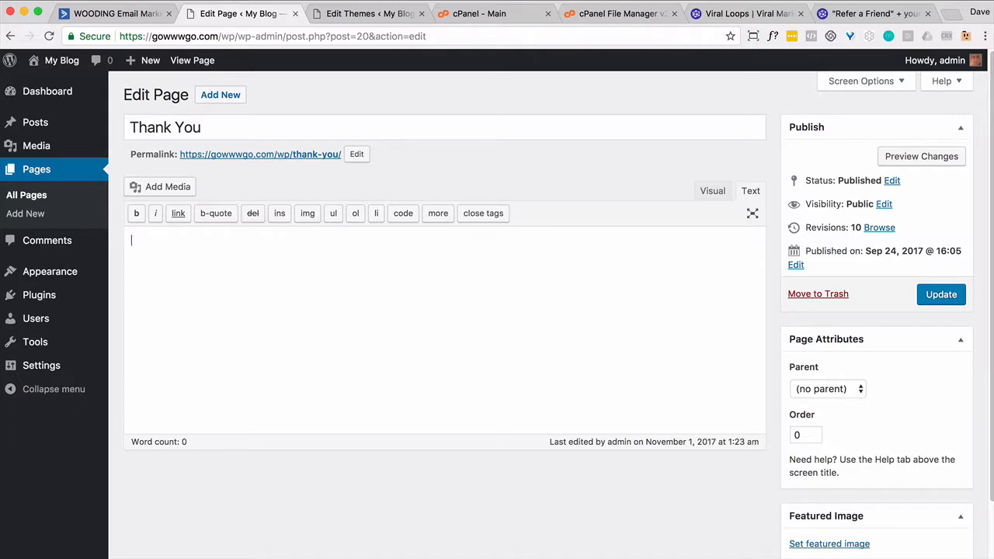
{"action": "type", "text": "Thank you for signing up"}
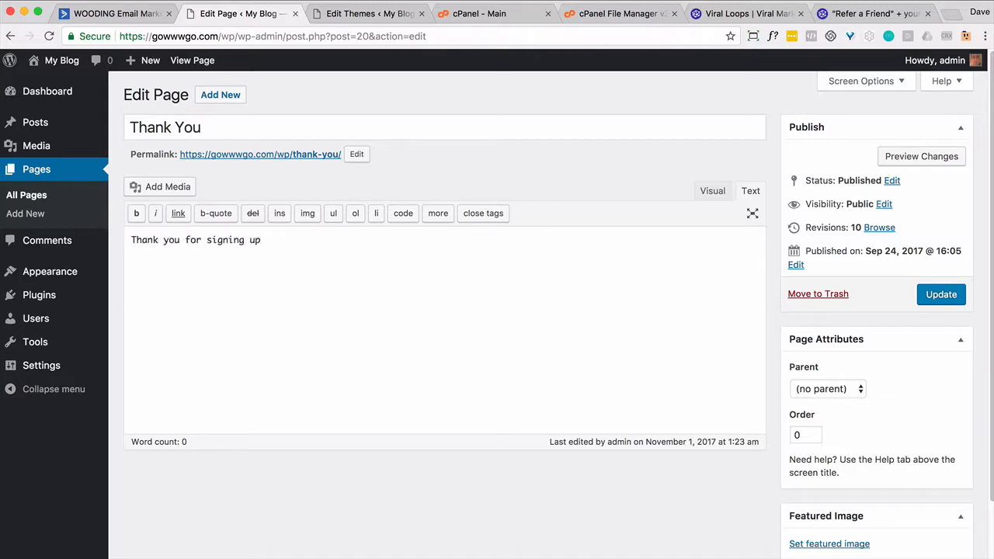
{"action": "left_click", "coordinate": [942, 295]}
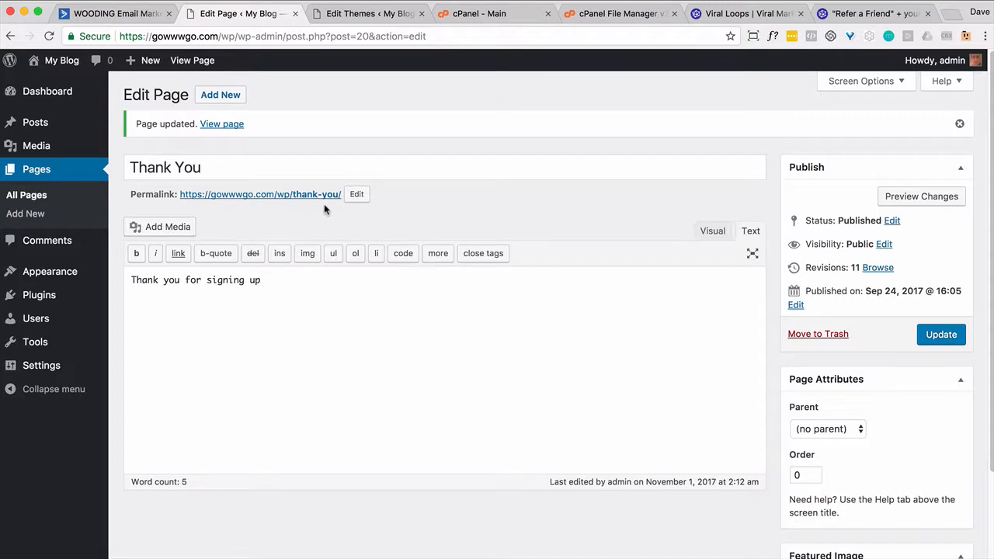
{"action": "mouse_move", "coordinate": [318, 205]}
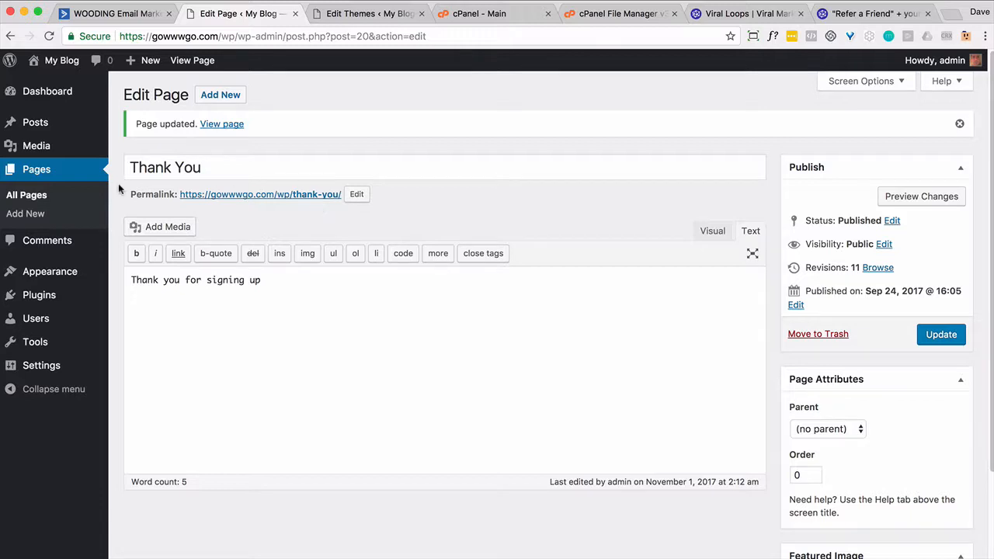
From All Pages, view the Sign Up page in a new tab, then bring up view options for Thank You
{"action": "left_click", "coordinate": [25, 196]}
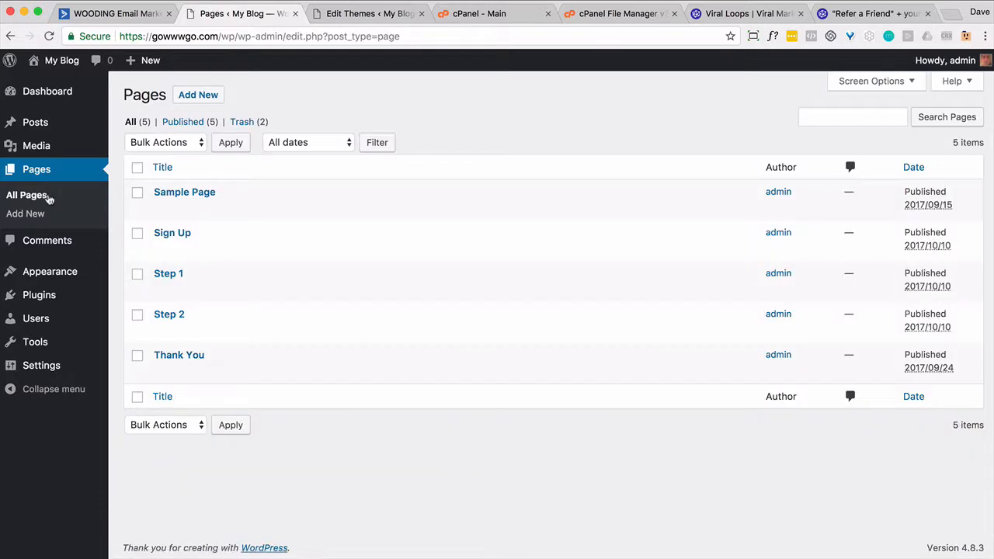
{"action": "right_click", "coordinate": [270, 248]}
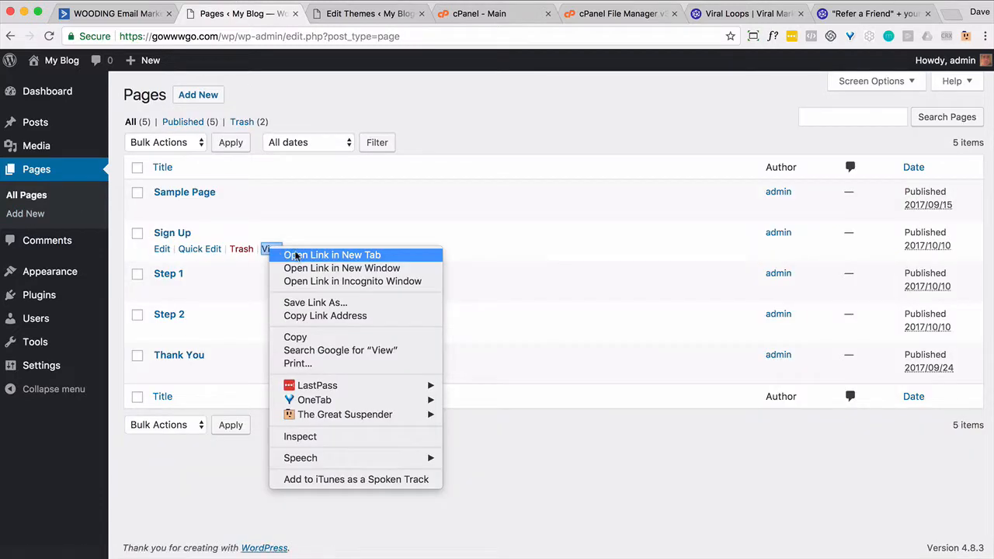
{"action": "left_click", "coordinate": [332, 254]}
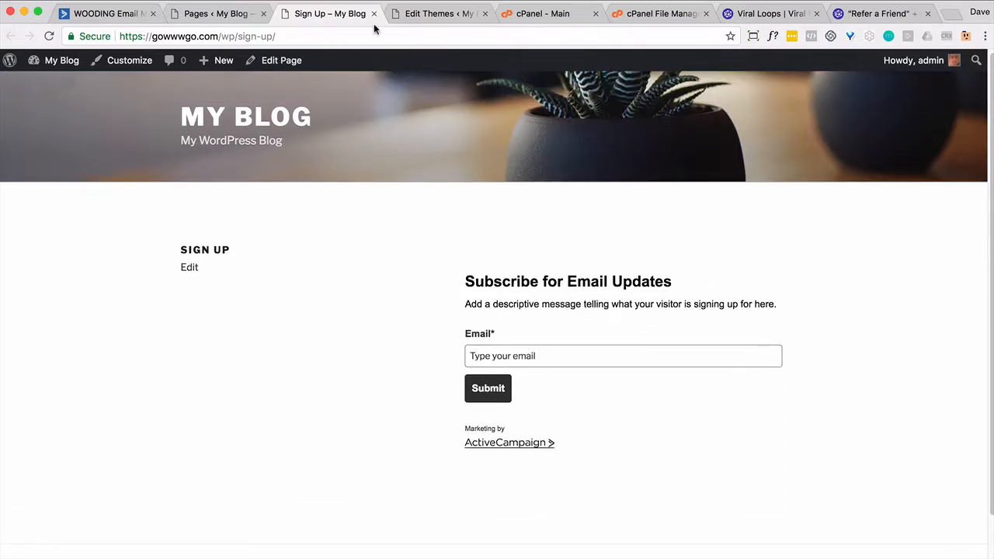
{"action": "left_click", "coordinate": [217, 13]}
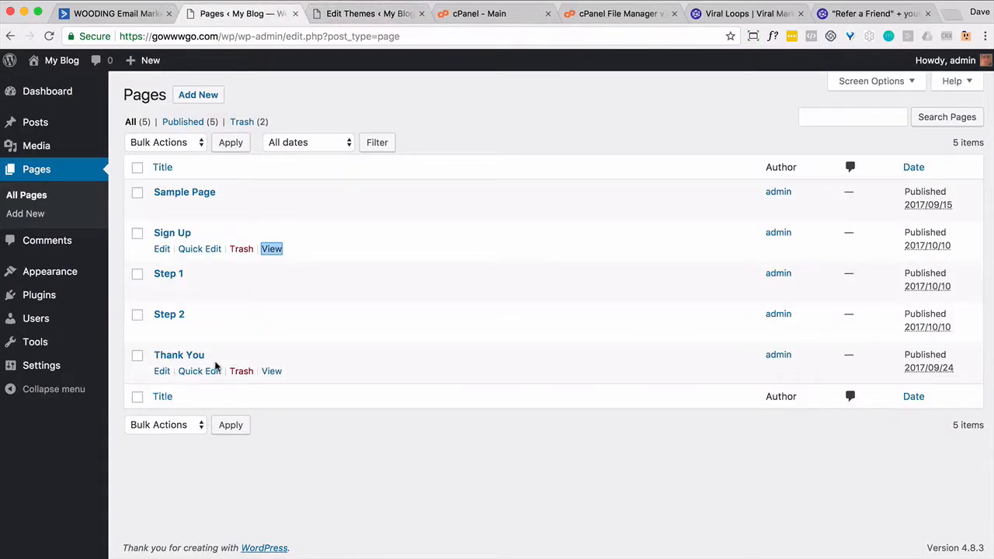
{"action": "right_click", "coordinate": [270, 370]}
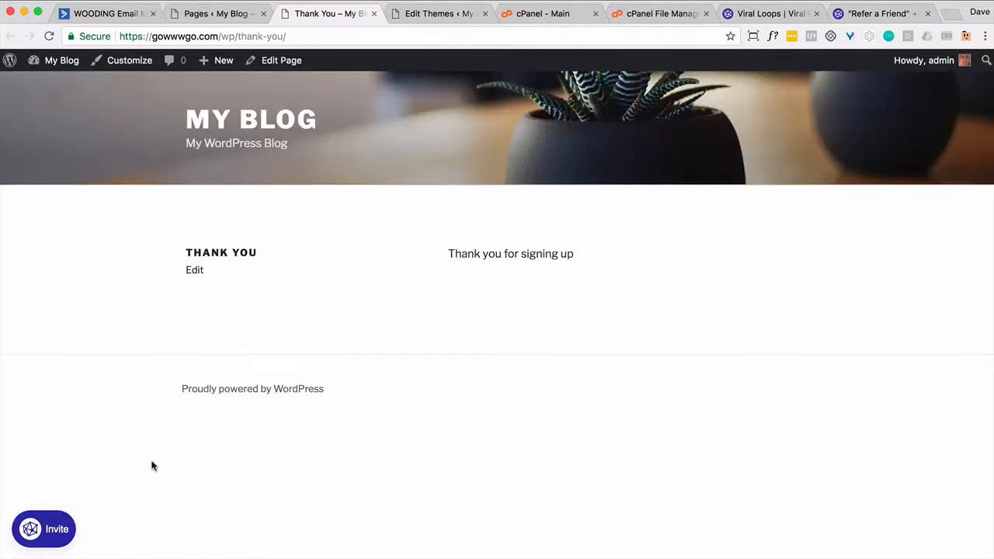
Join via the Invite widget on the live Thank You page and select the unique referral link
{"action": "left_click", "coordinate": [44, 528]}
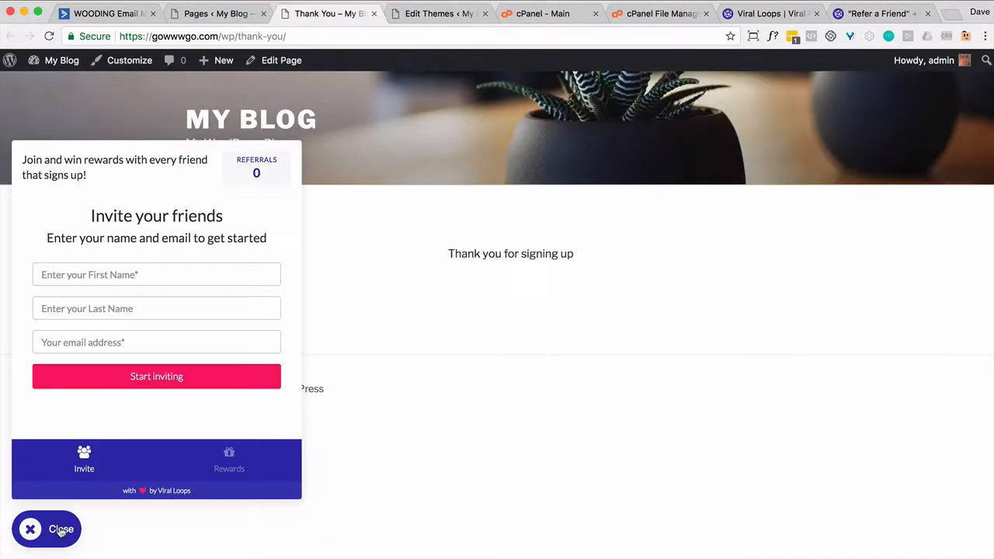
{"action": "mouse_move", "coordinate": [136, 304]}
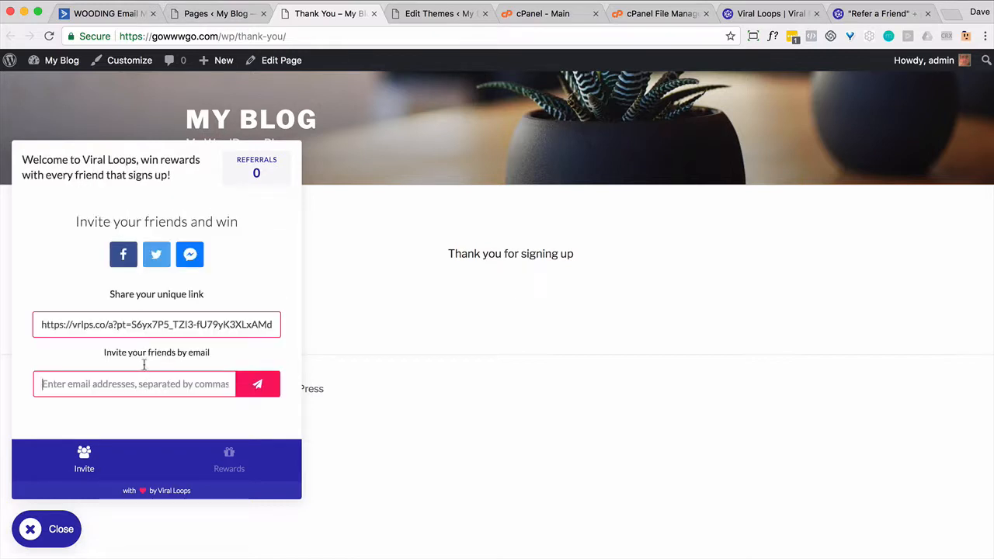
{"action": "right_click", "coordinate": [156, 324]}
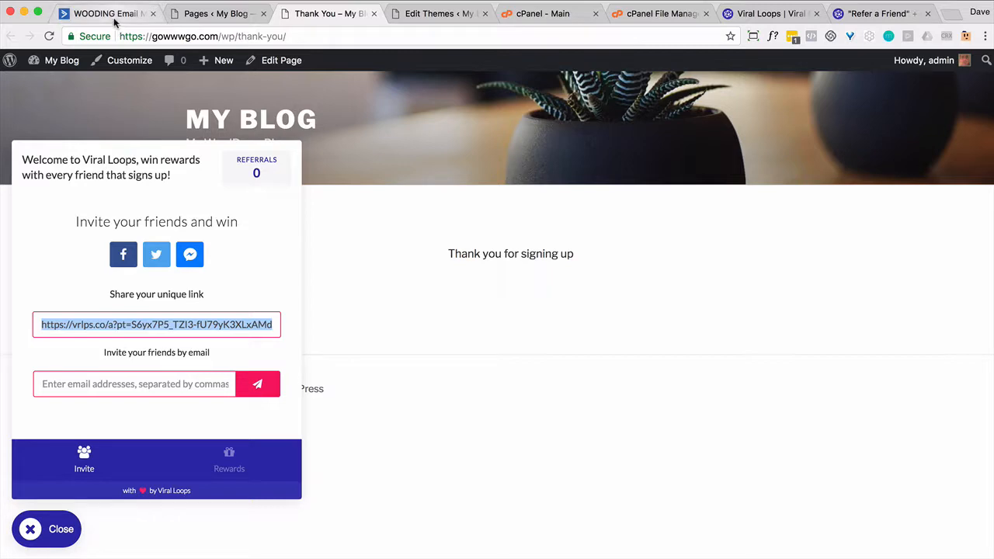
Finish the Viral Loops installation wizard and view the ActiveCampaign campaign dashboard showing 1 participant
{"action": "left_click", "coordinate": [769, 12]}
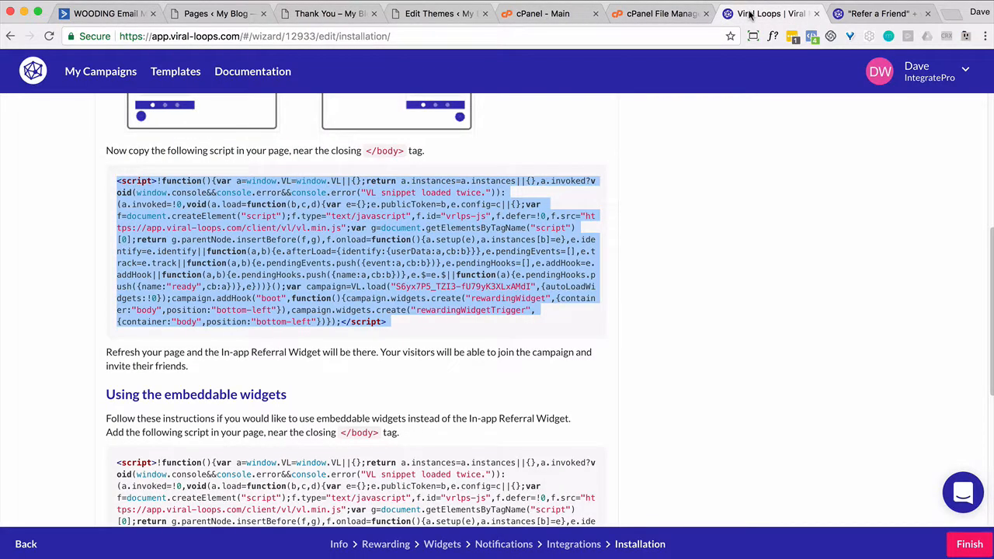
{"action": "left_click", "coordinate": [969, 544]}
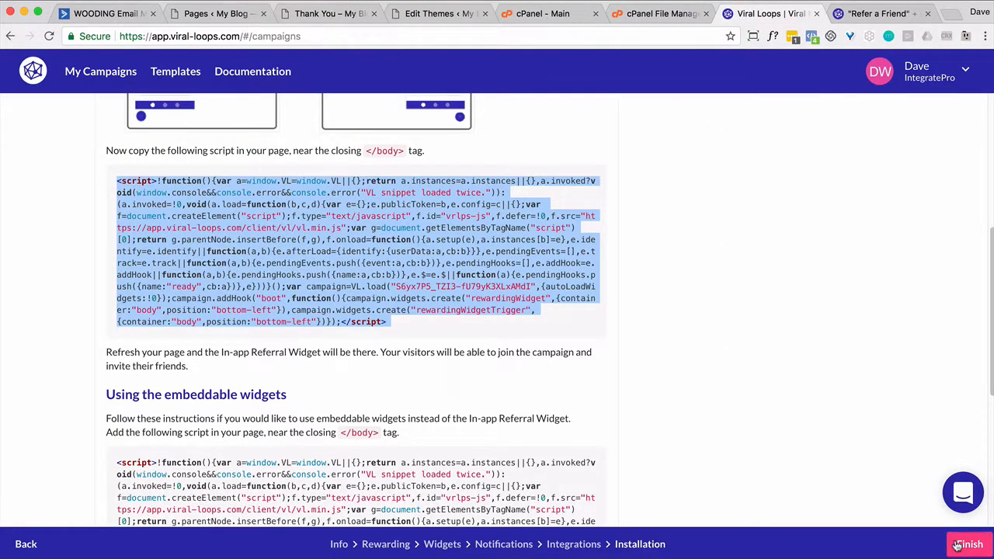
{"action": "left_click", "coordinate": [968, 544]}
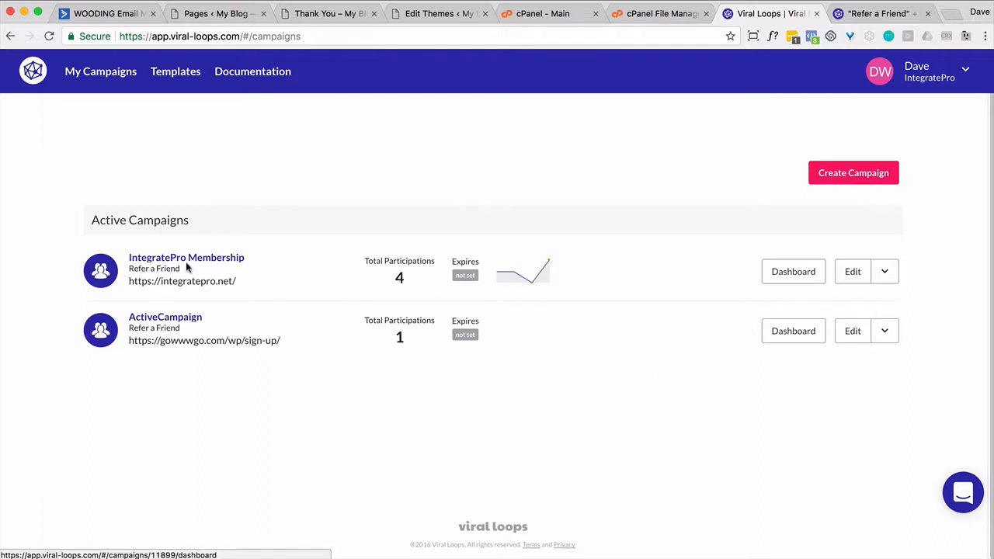
{"action": "mouse_move", "coordinate": [669, 340]}
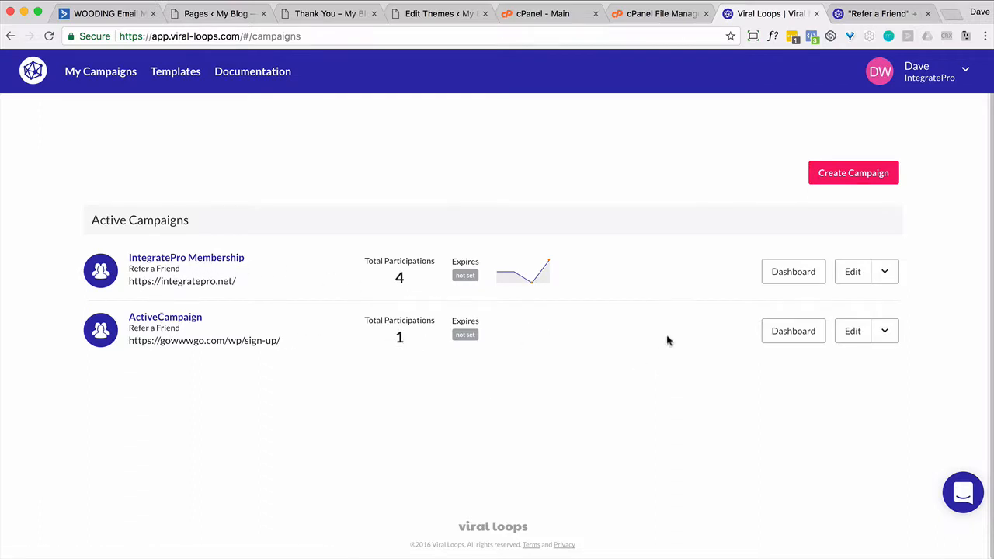
{"action": "left_click", "coordinate": [792, 331]}
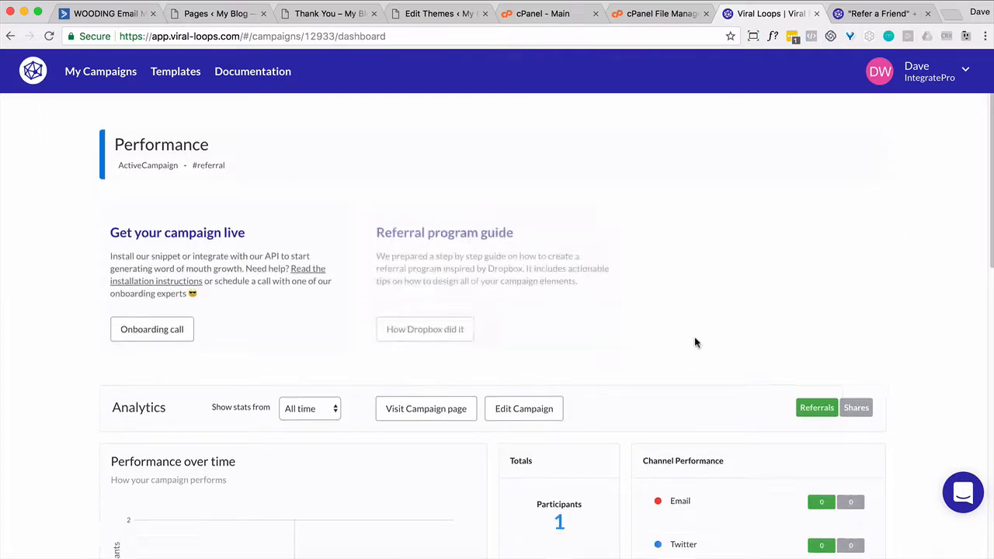
{"action": "scroll", "scroll_direction": "down", "scroll_amount": 3}
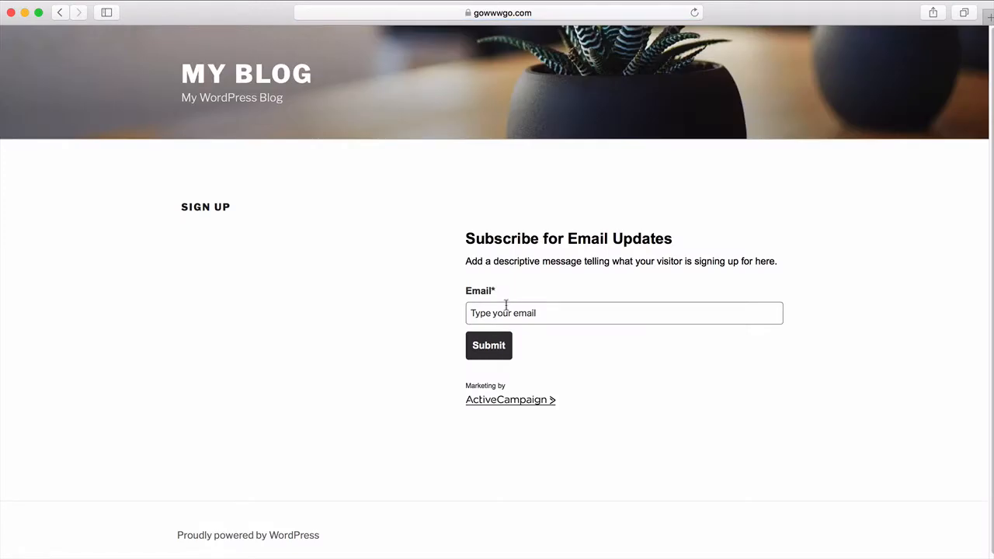
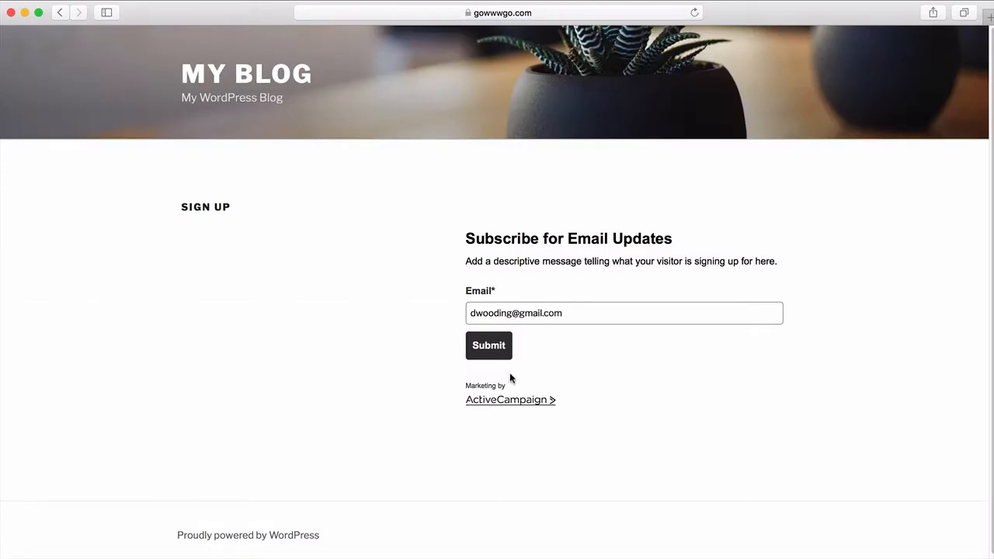
{"action": "left_click", "coordinate": [488, 345]}
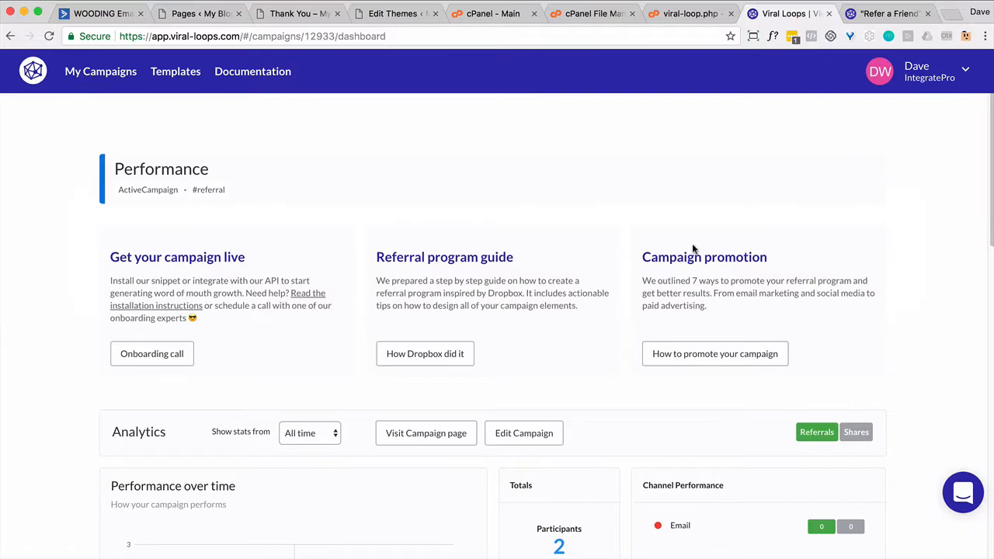
{"action": "scroll", "scroll_direction": "down", "scroll_amount": 3}
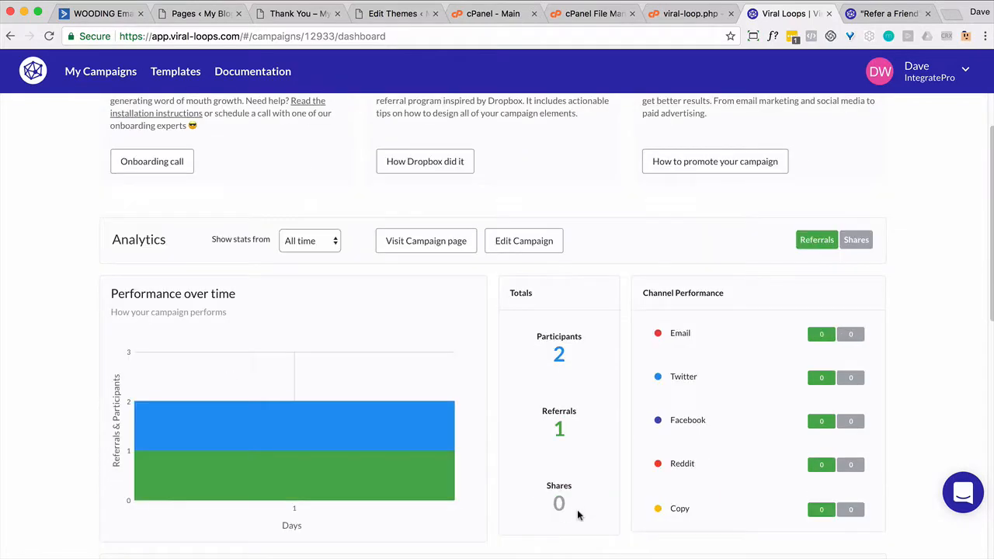
{"action": "scroll", "scroll_direction": "down", "scroll_amount": 3}
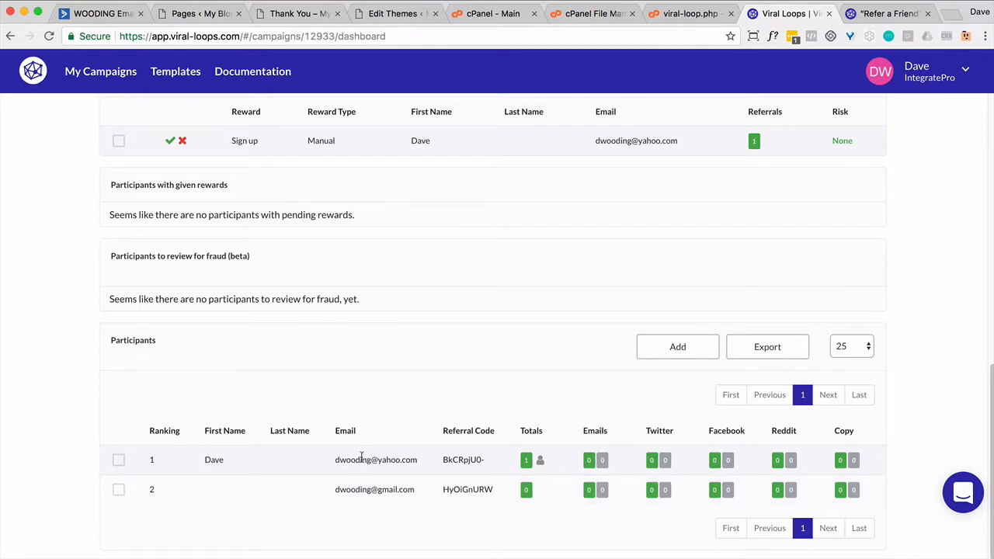
{"action": "mouse_move", "coordinate": [528, 463]}
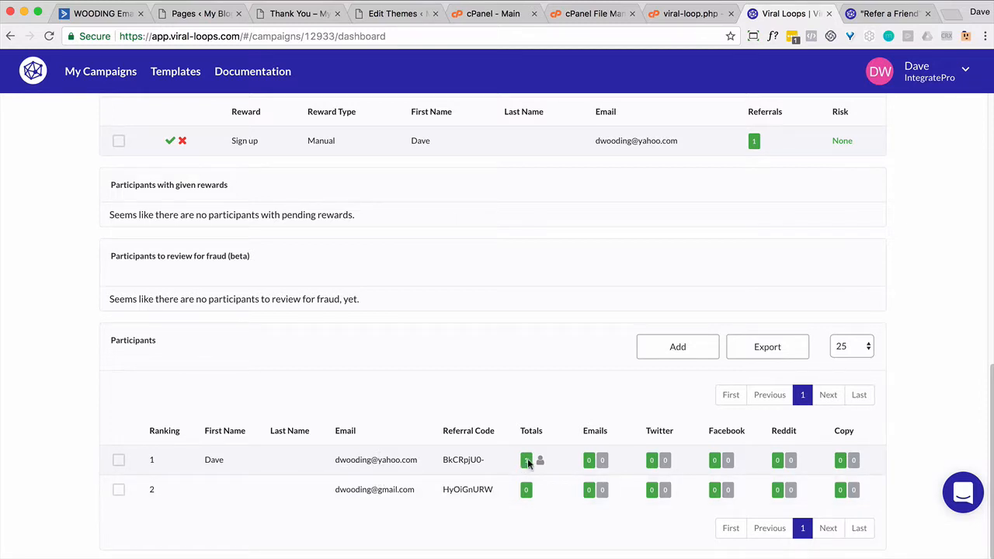